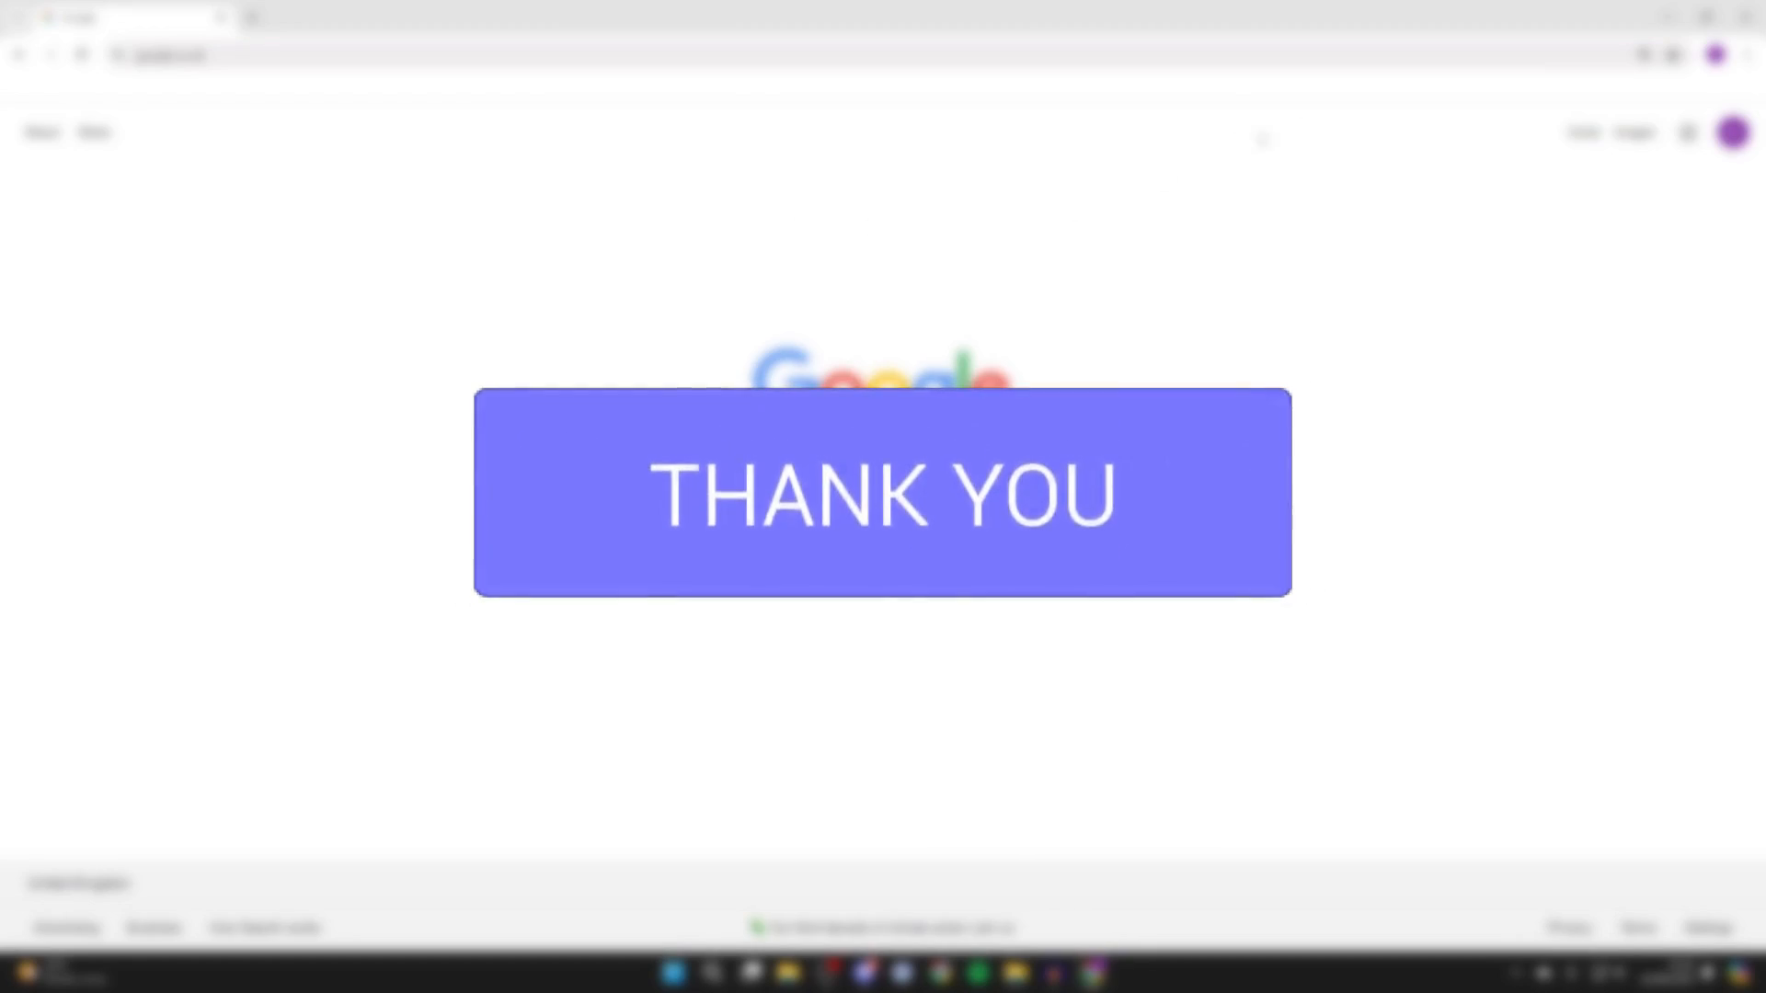
# Step: Show the signed-in Chrome profile's menu with its plain purple R picture
pyautogui.click(1715, 53)
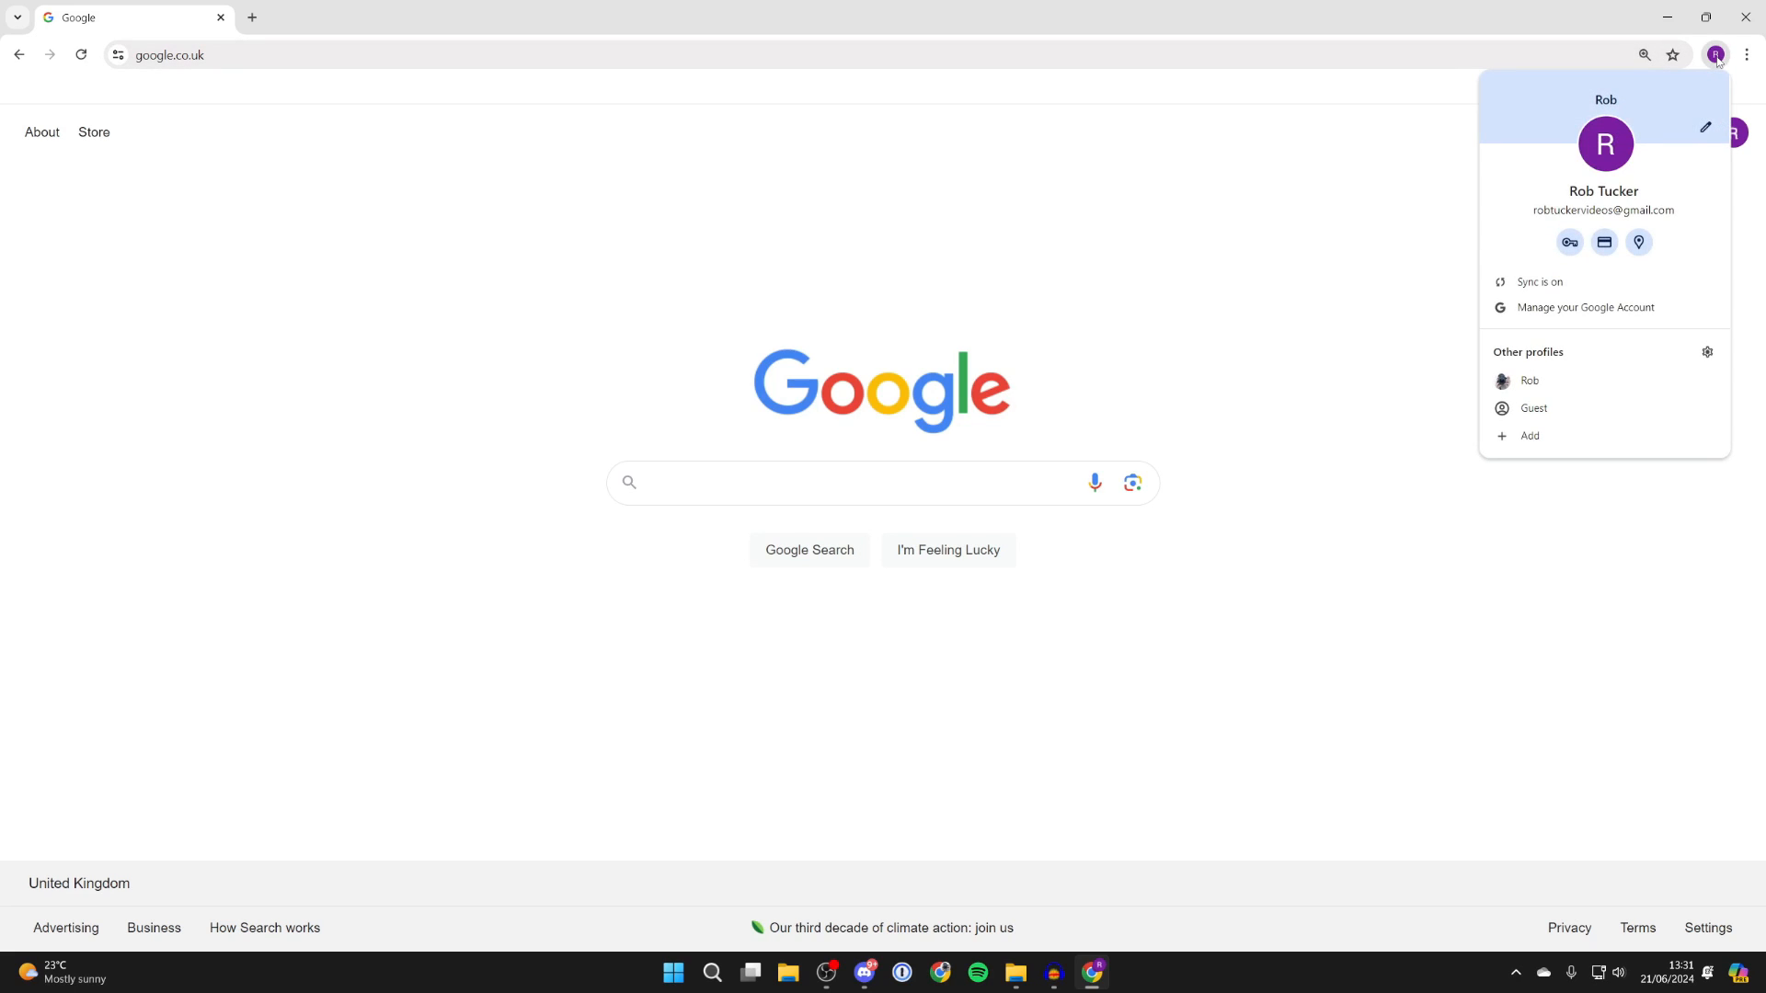
pyautogui.moveTo(1705, 127)
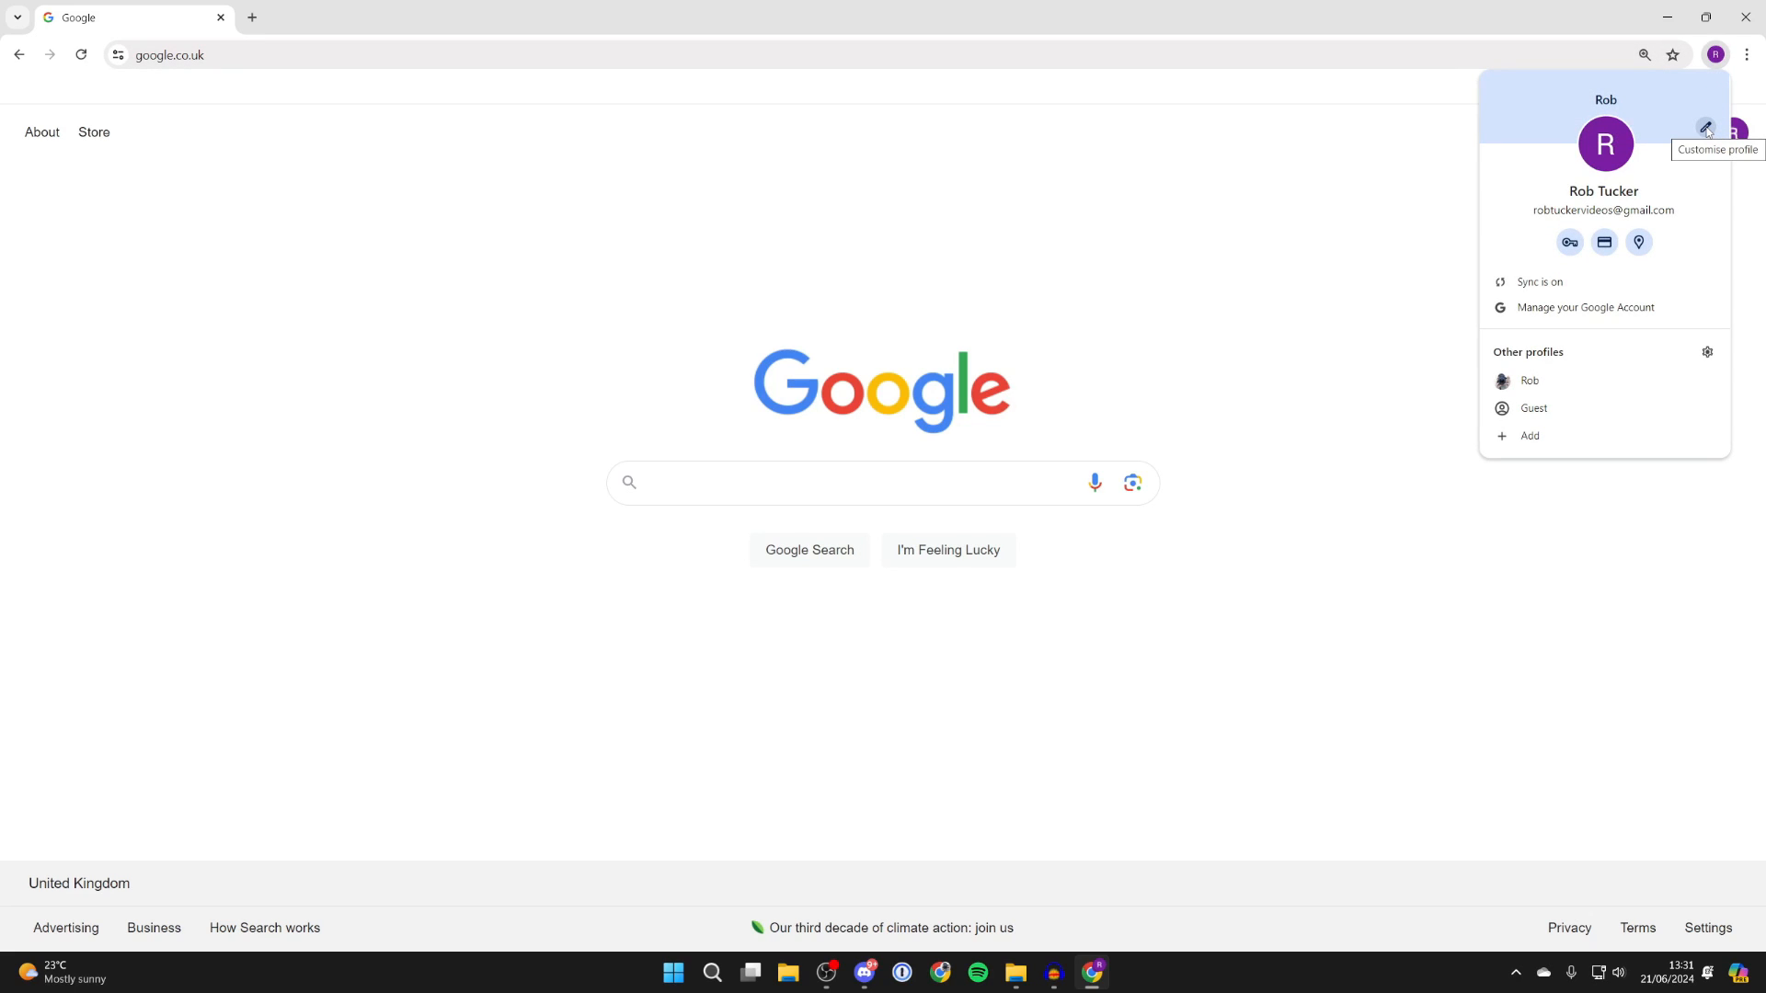
# Step: View the Customise profile page and its avatar choices, purple R currently selected
pyautogui.click(1704, 129)
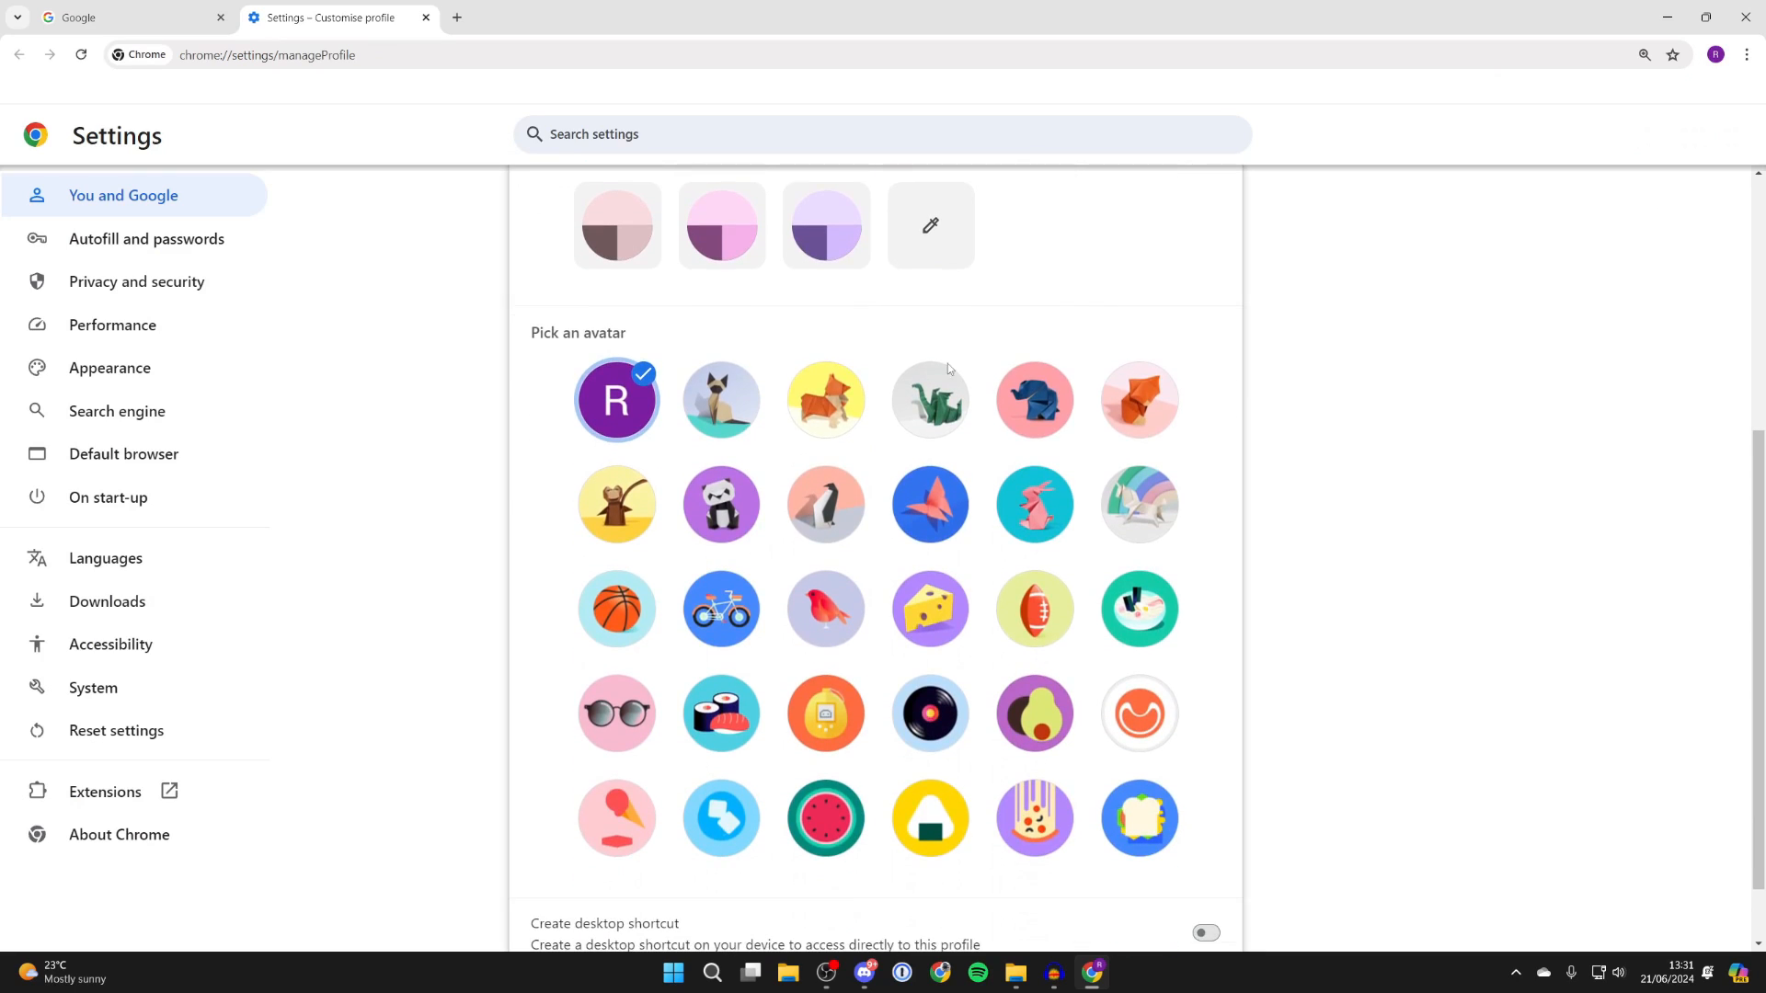
pyautogui.moveTo(784, 619)
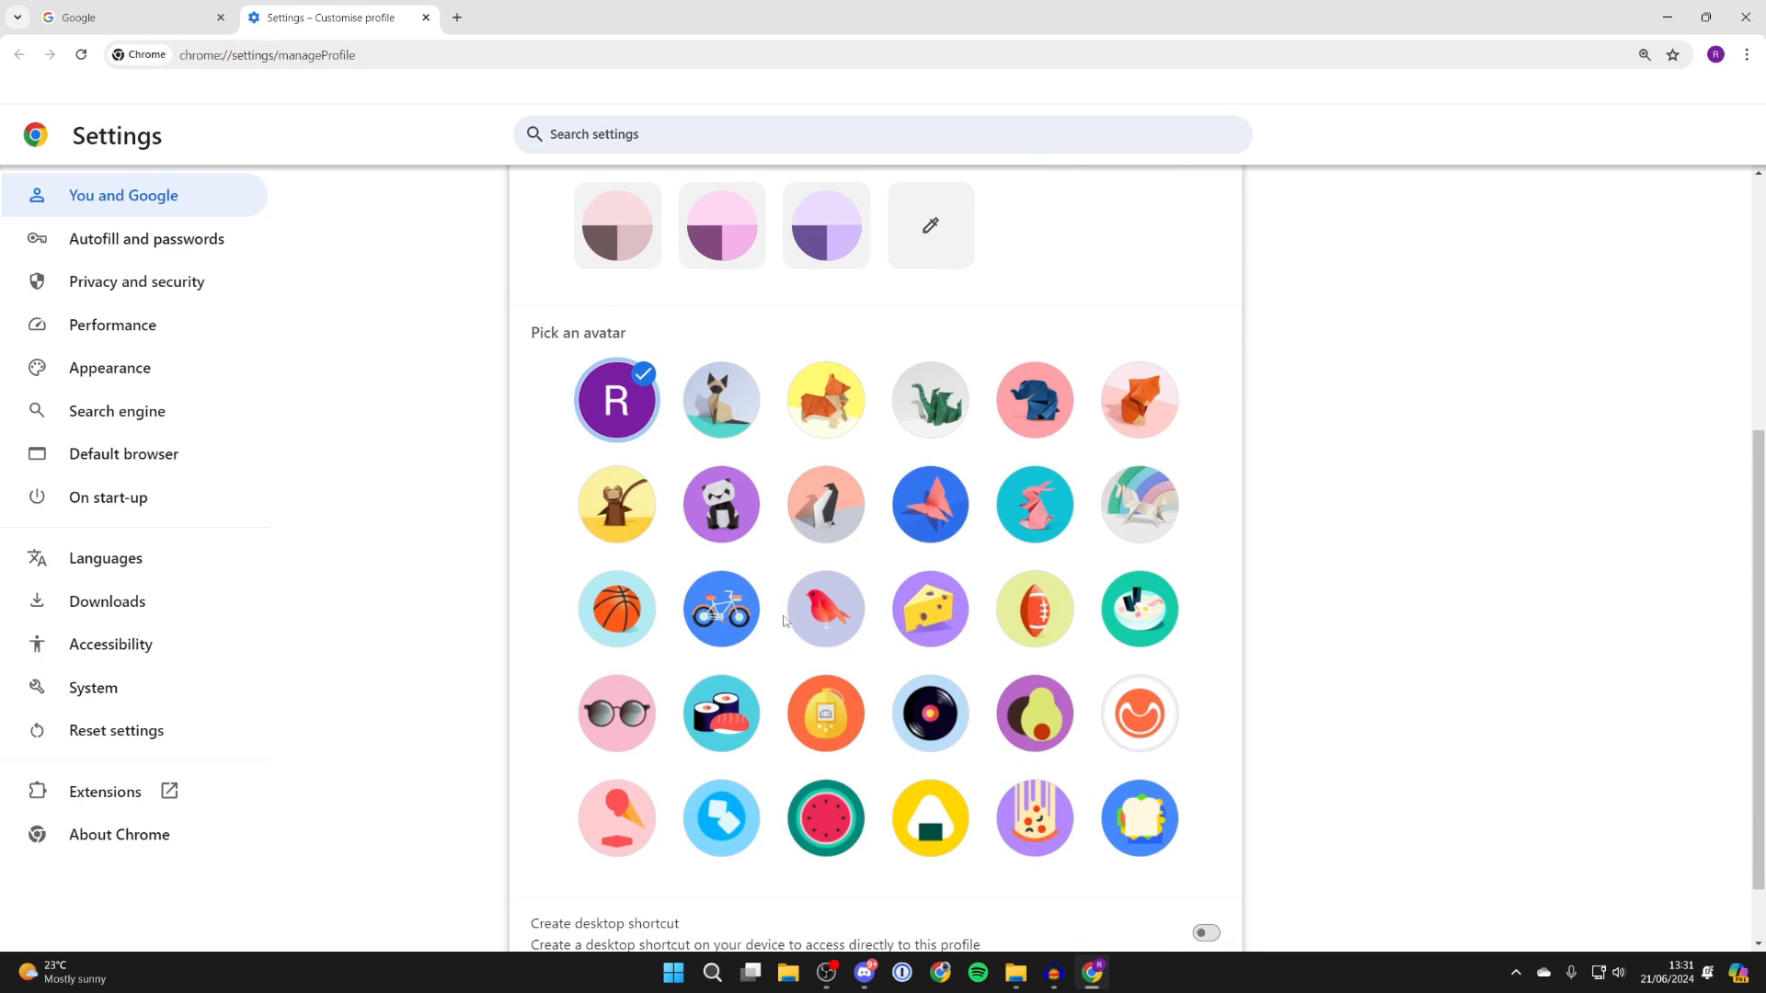
pyautogui.scroll(-3)
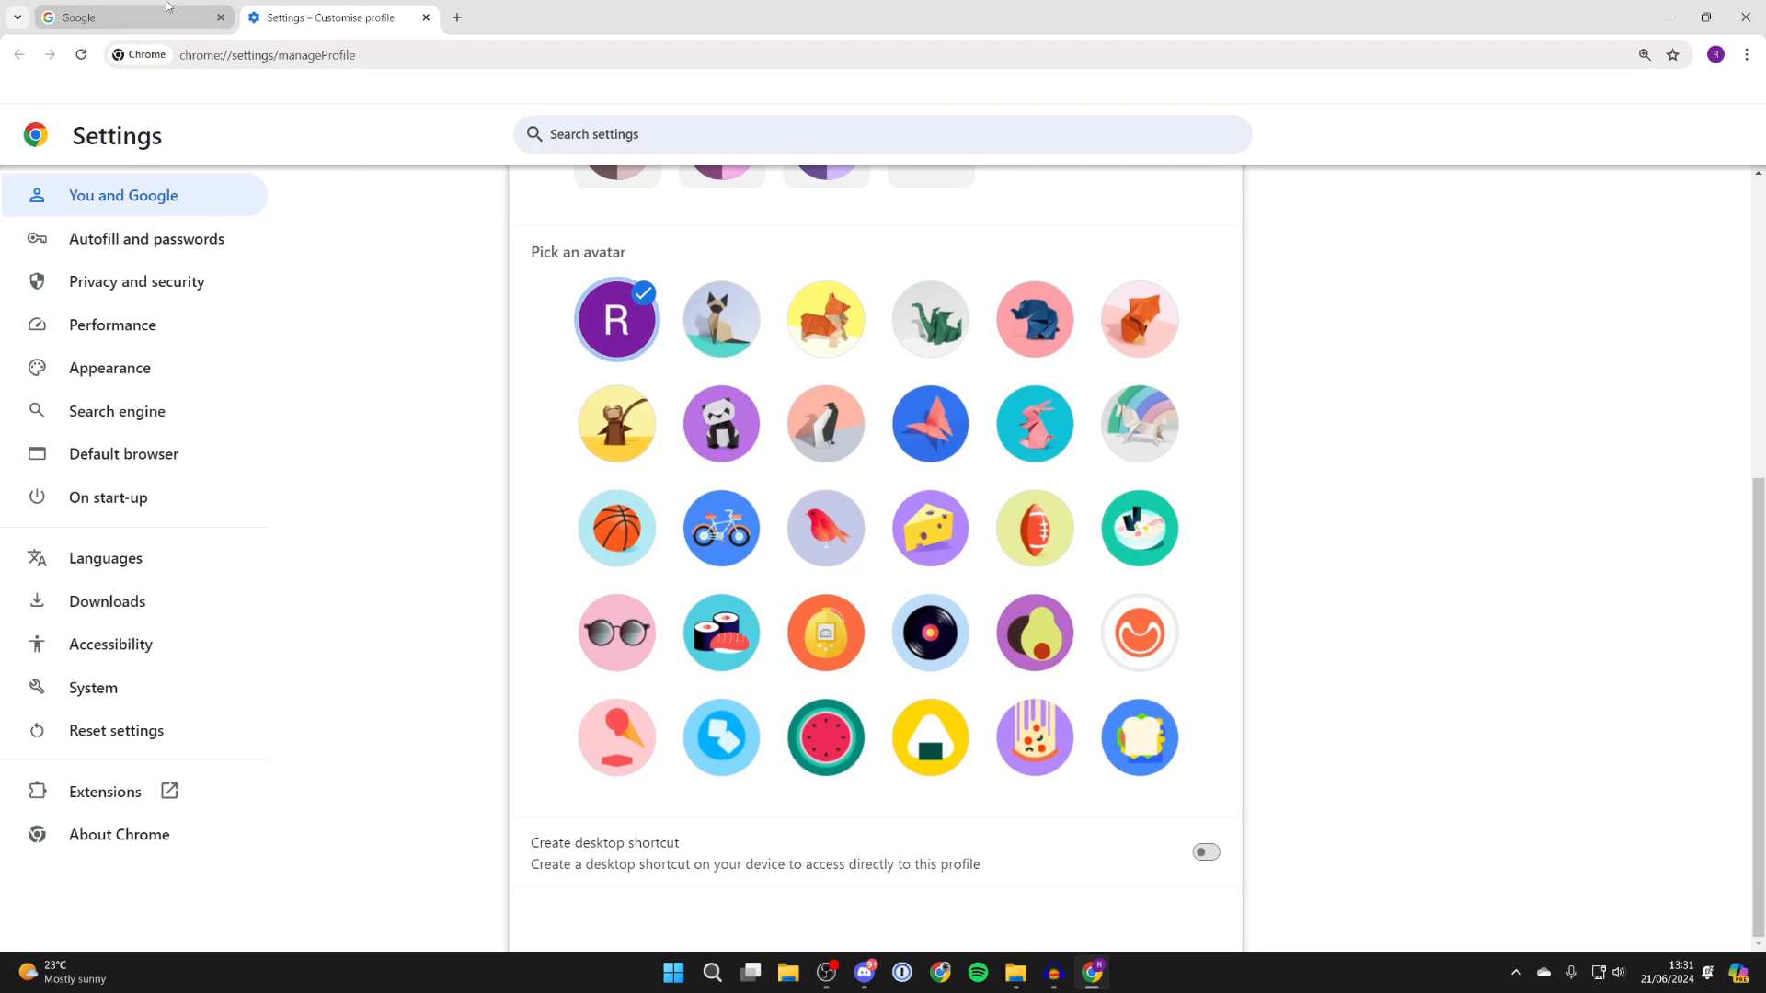
# Step: From the Google tab's account summary, reach Manage your Google Account and its Personal info section
pyautogui.click(123, 16)
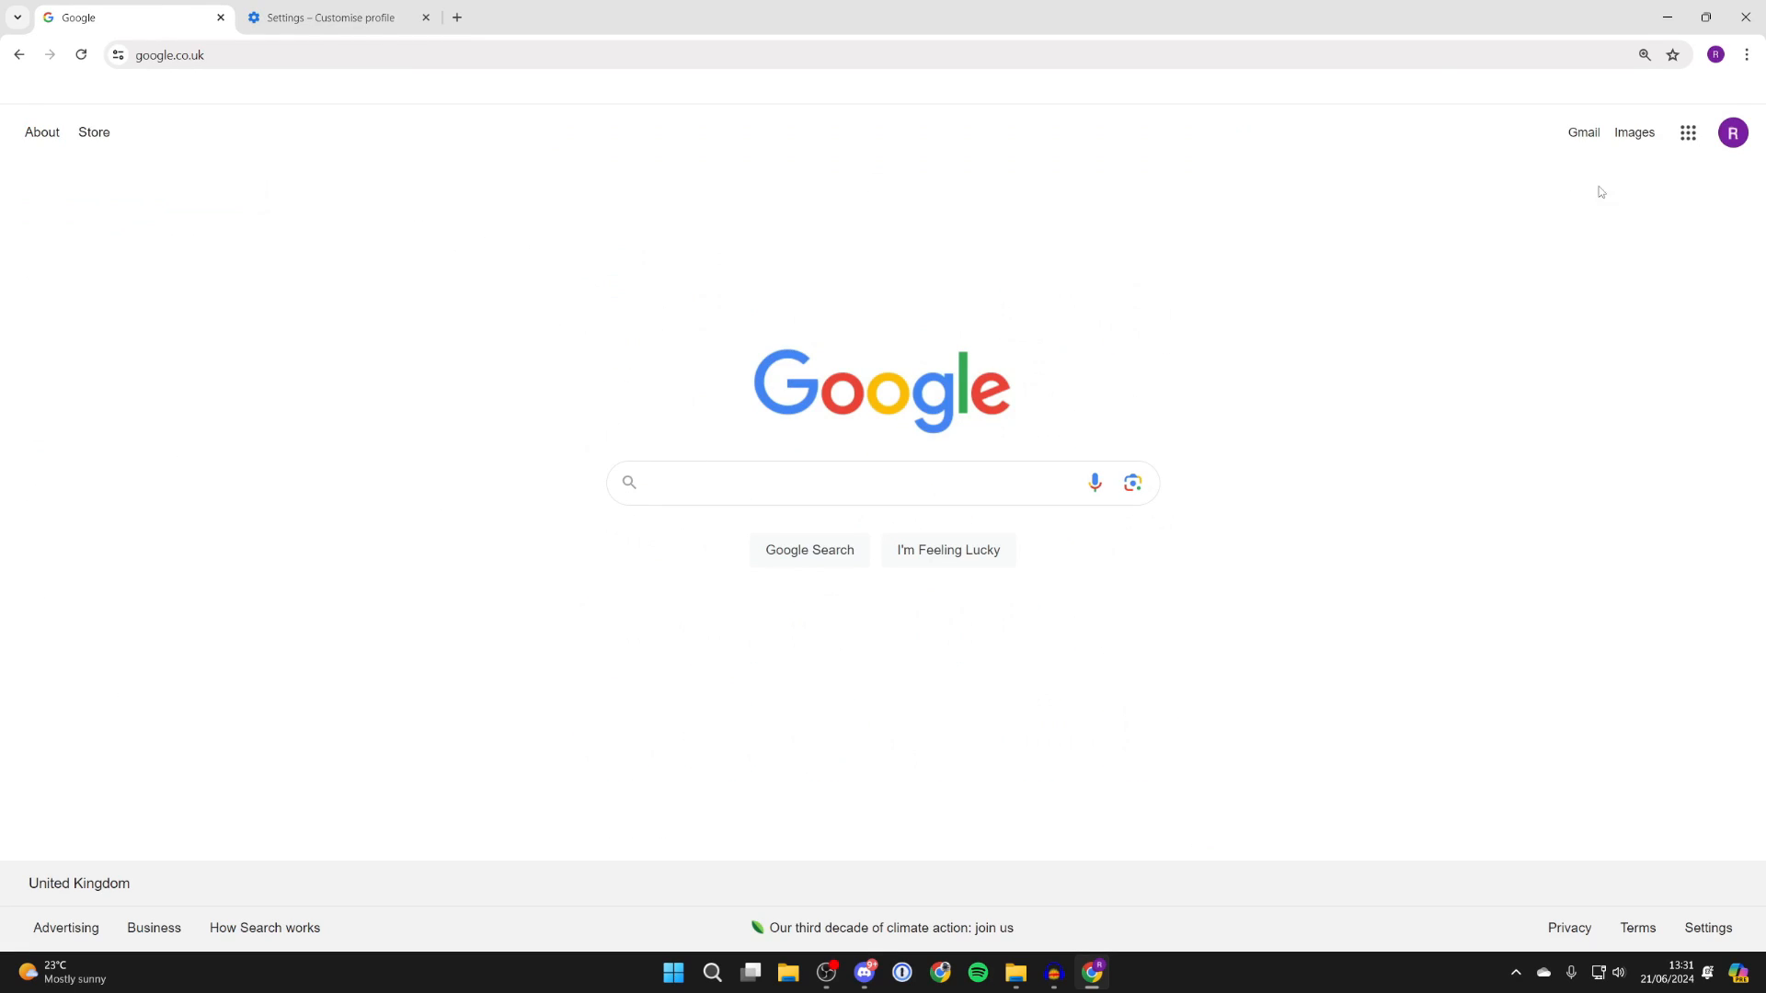
pyautogui.click(1731, 133)
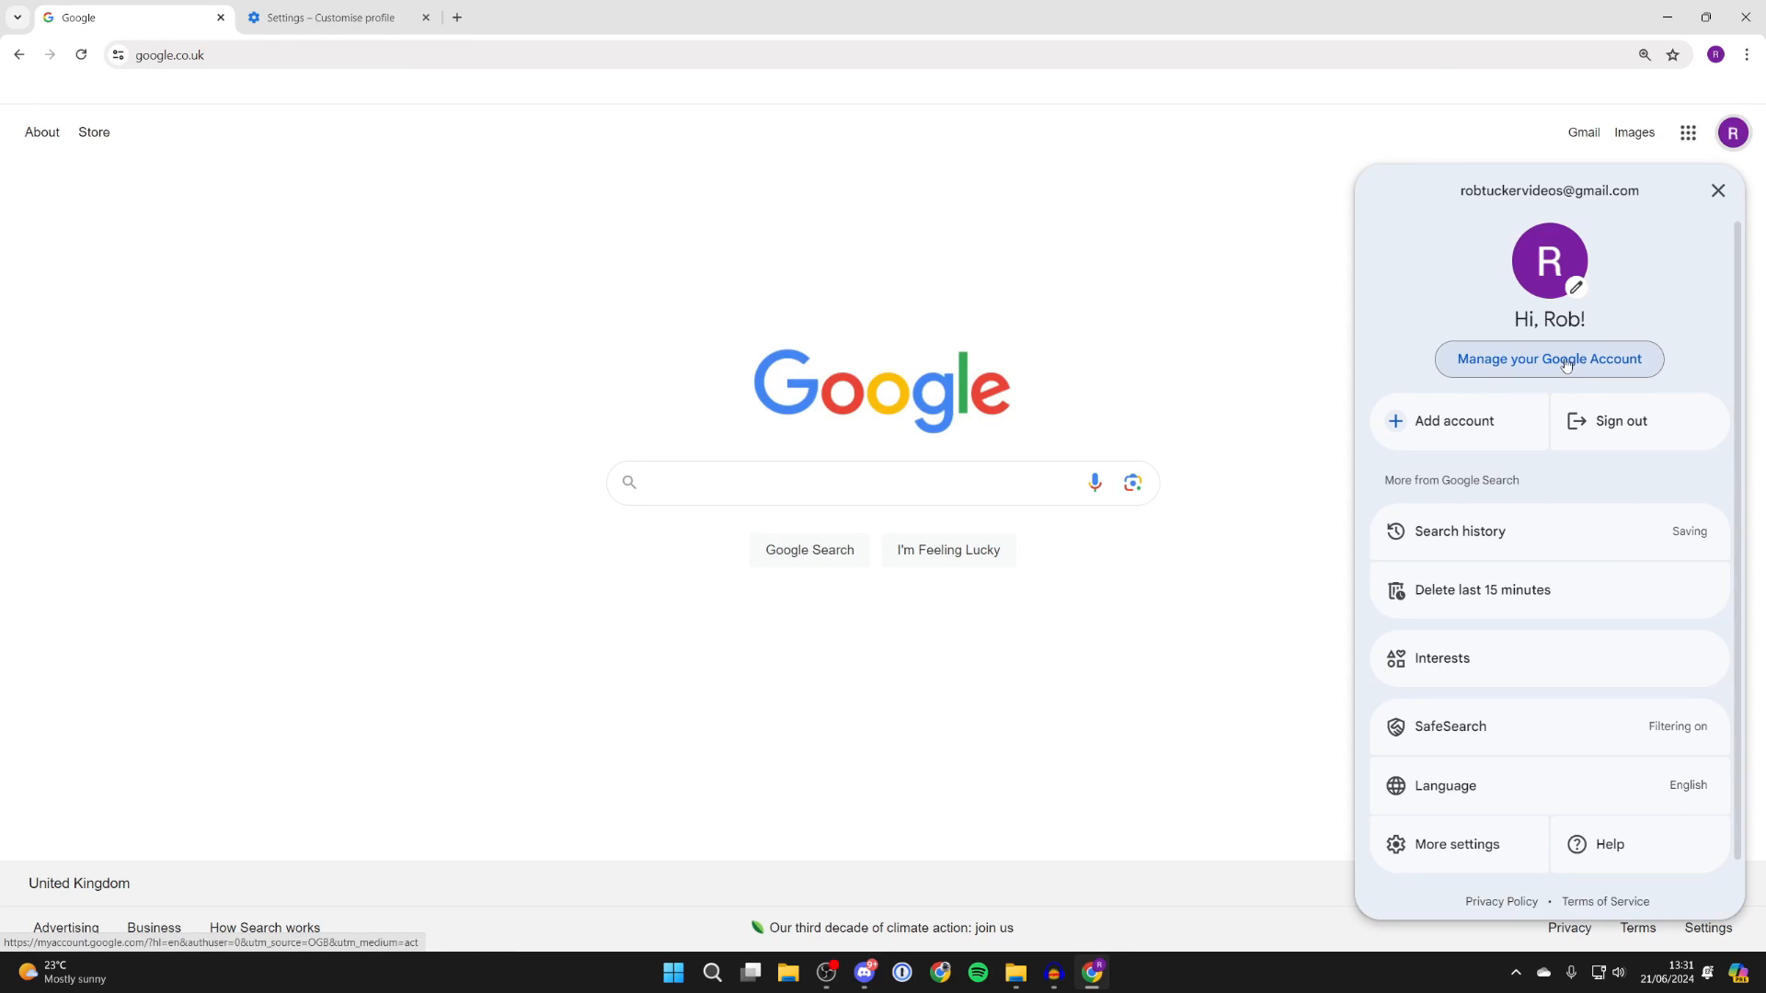
pyautogui.click(1547, 358)
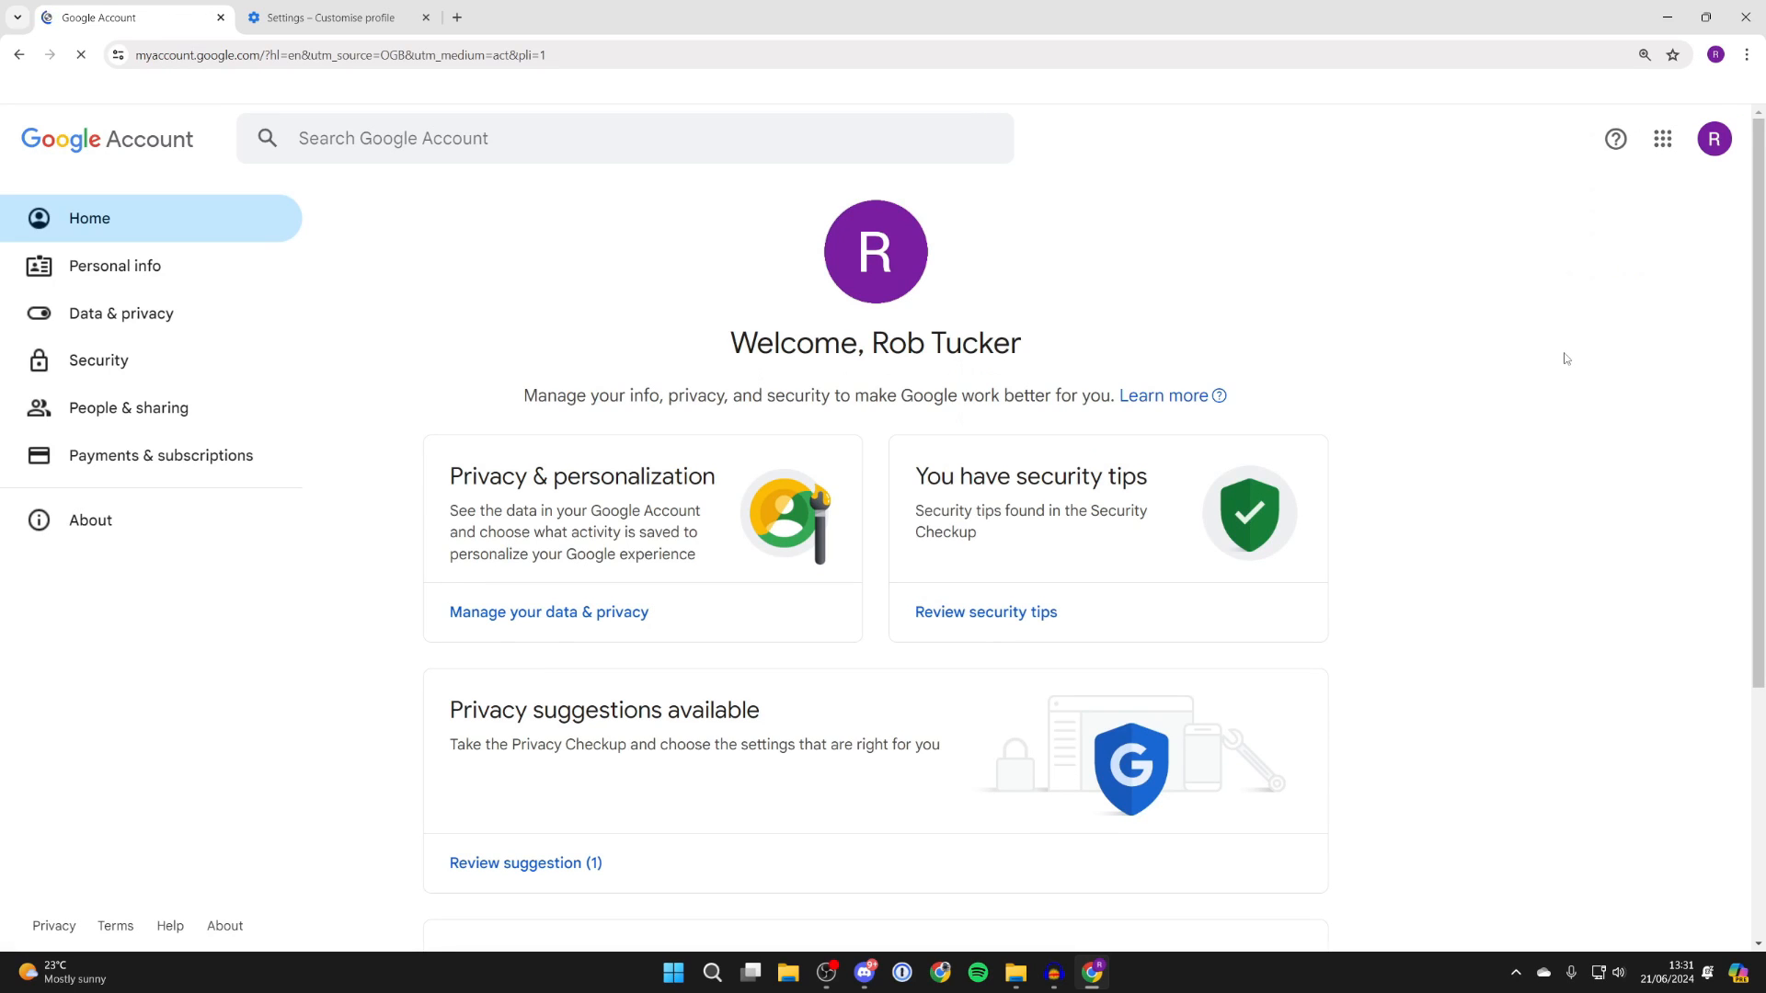
pyautogui.click(114, 264)
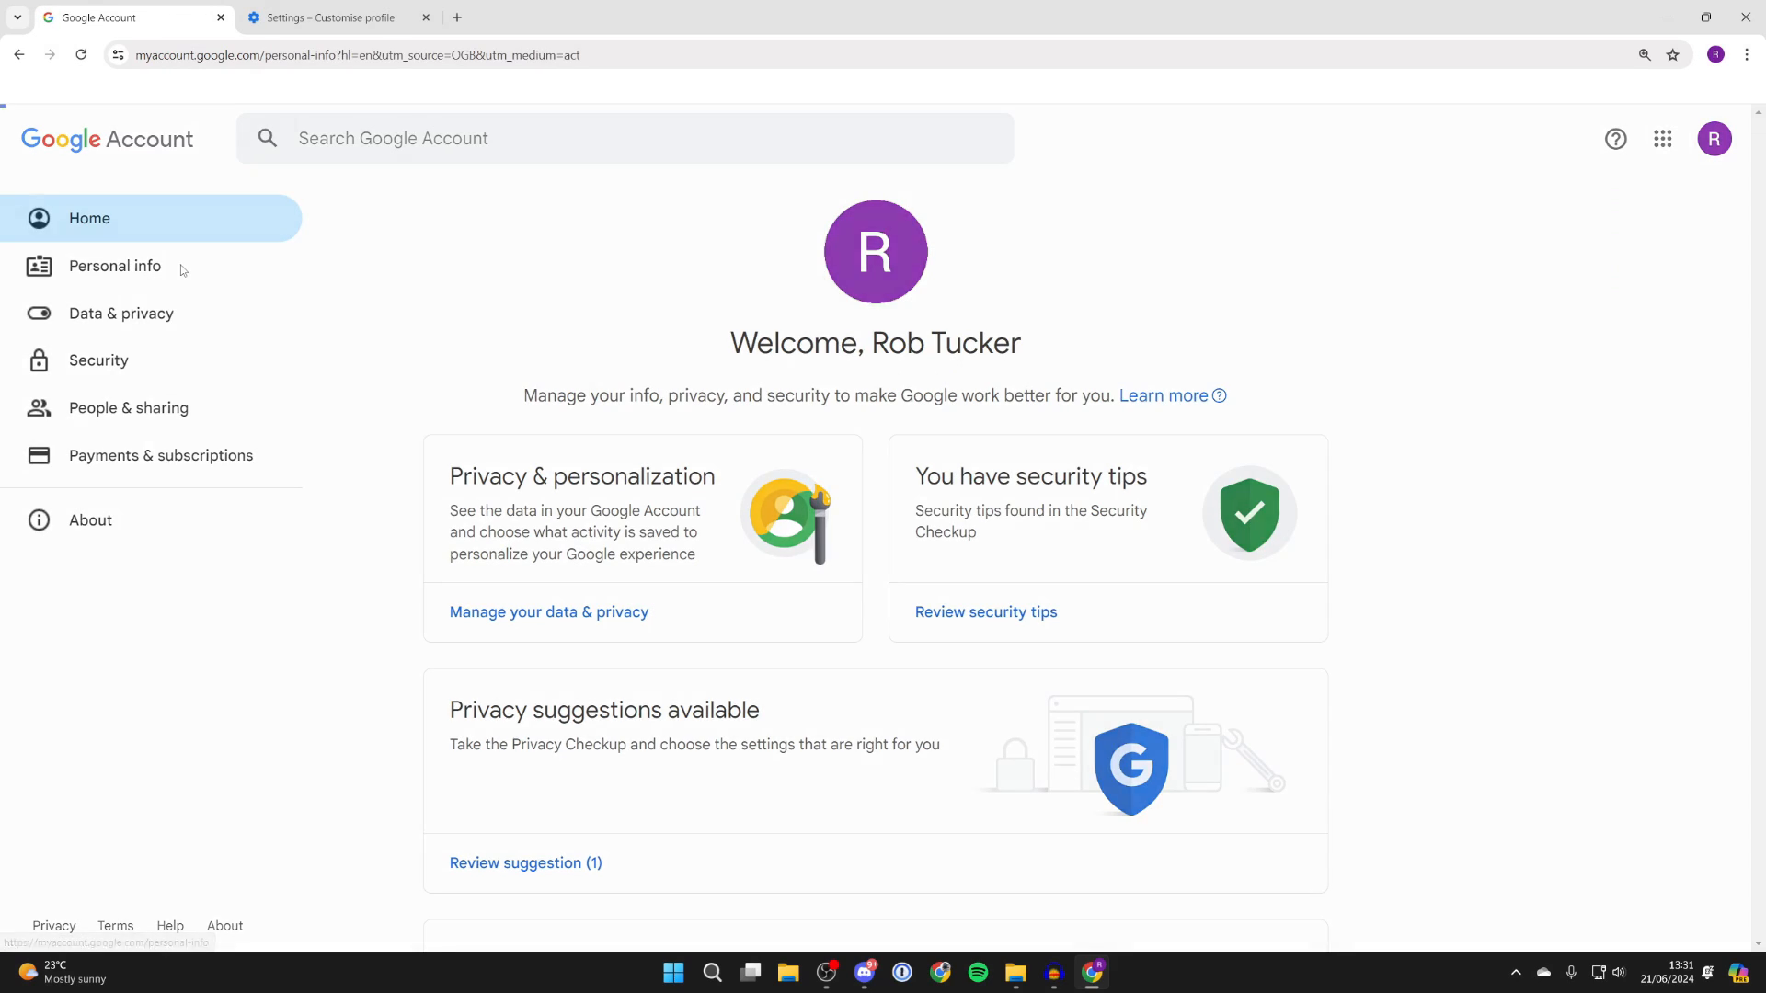
# Step: From Personal info's Profile picture row, start adding a new profile picture
pyautogui.click(115, 265)
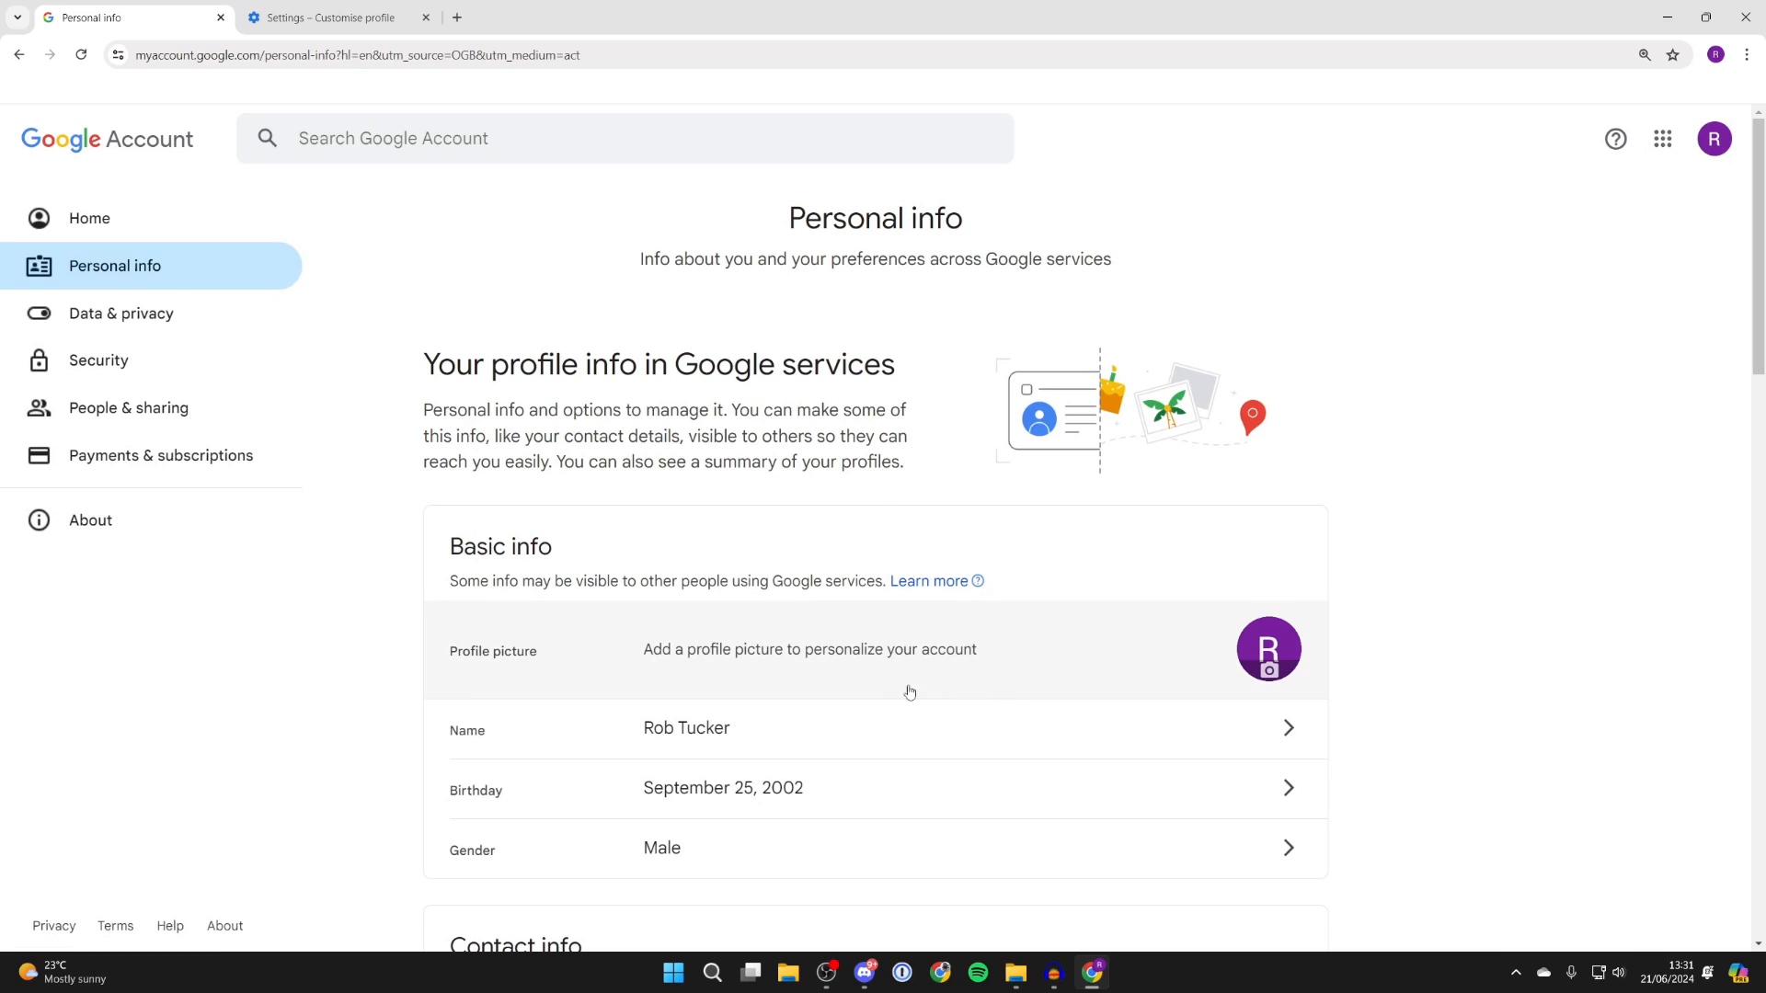
pyautogui.moveTo(1216, 657)
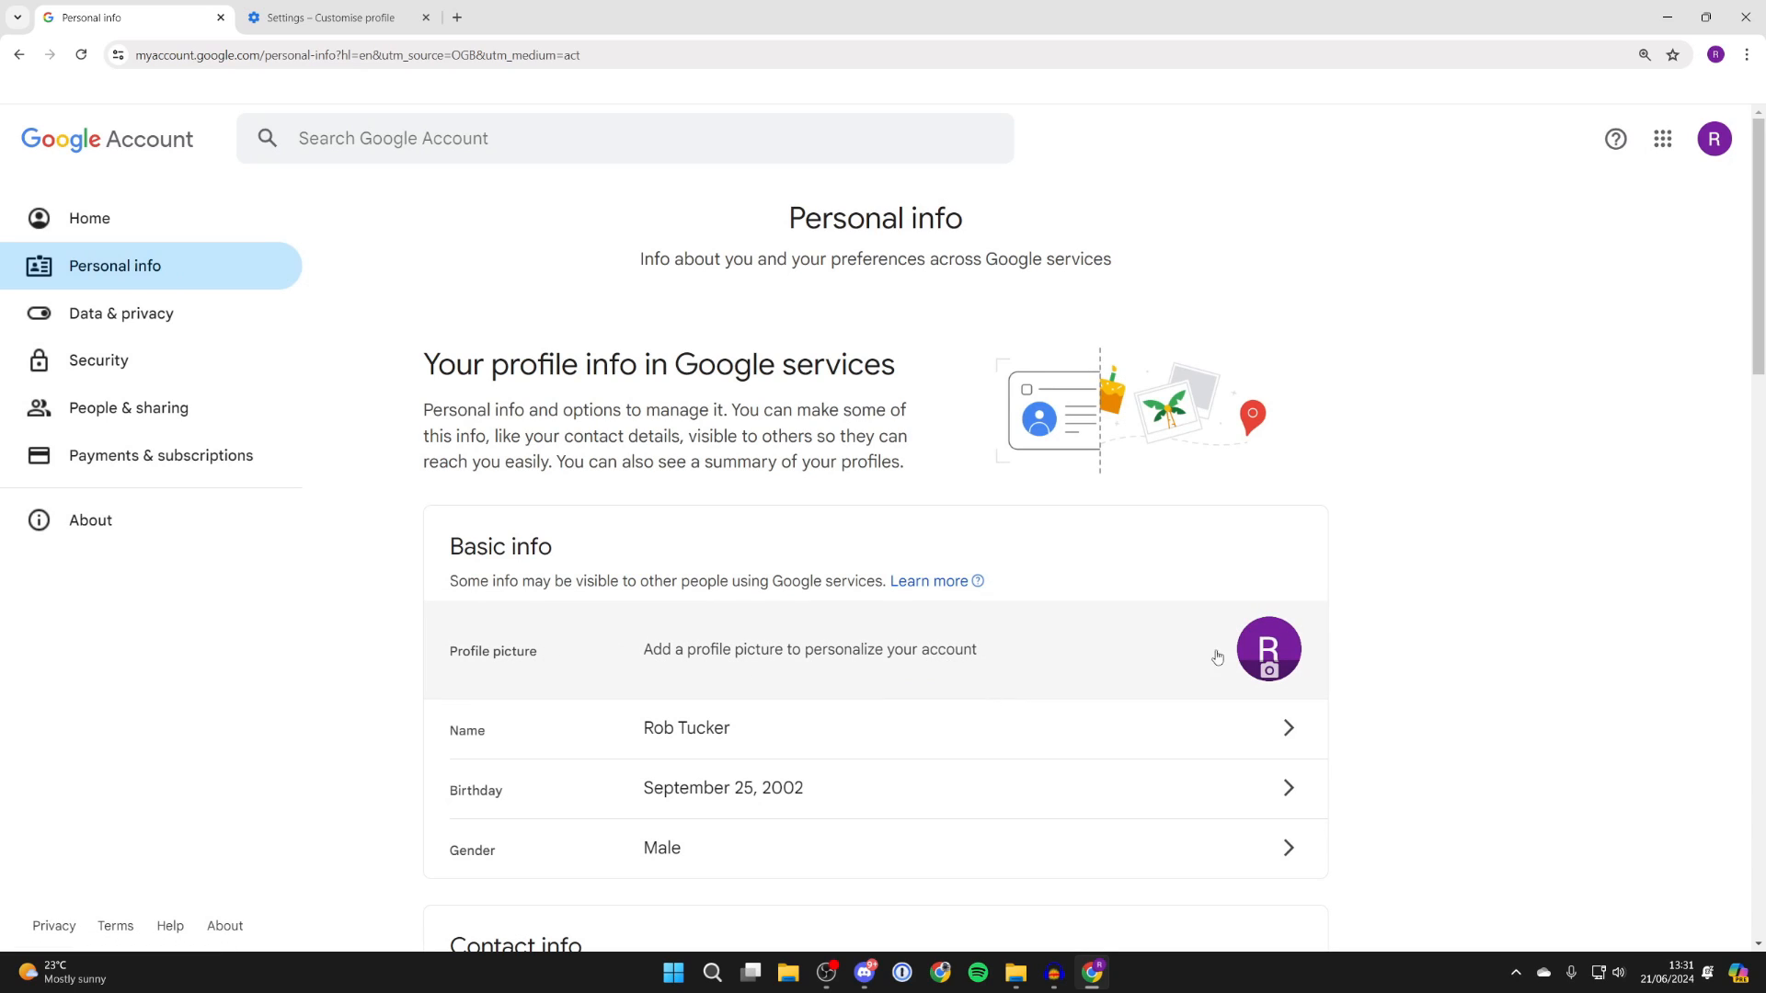
pyautogui.click(1267, 649)
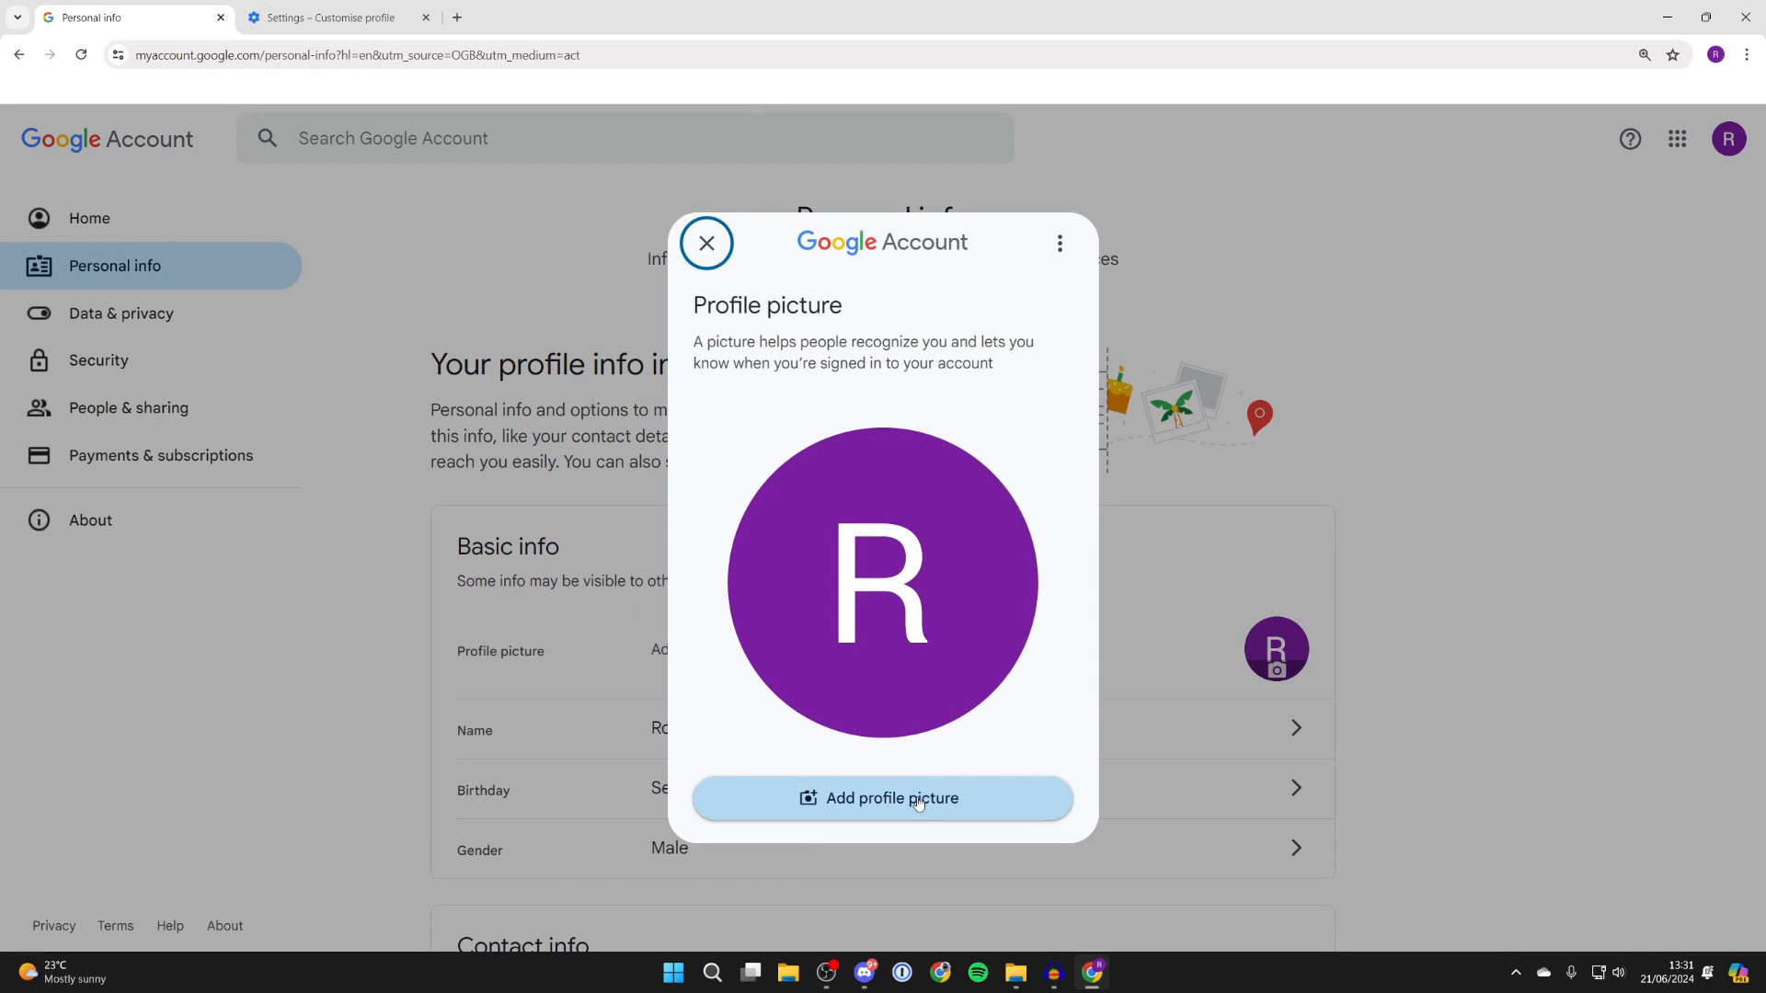
pyautogui.click(881, 796)
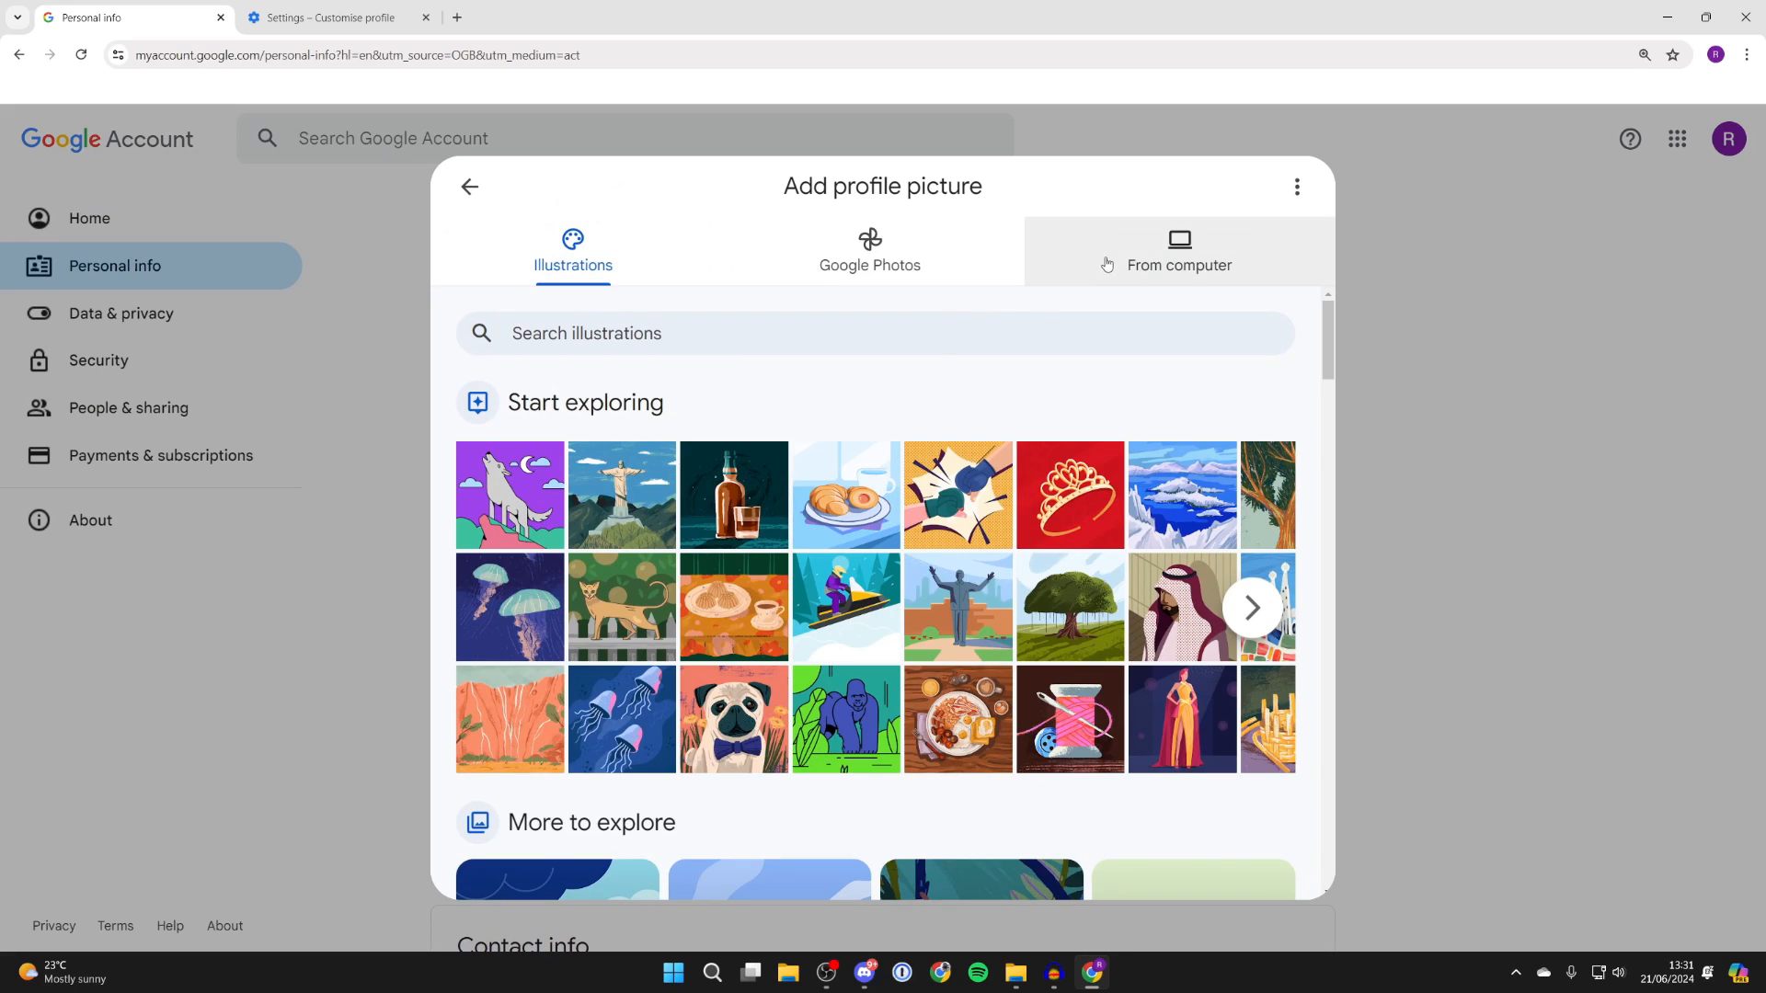
# Step: Upload the GR logo from the computer, accept its crop and save it as the profile picture
pyautogui.click(1177, 250)
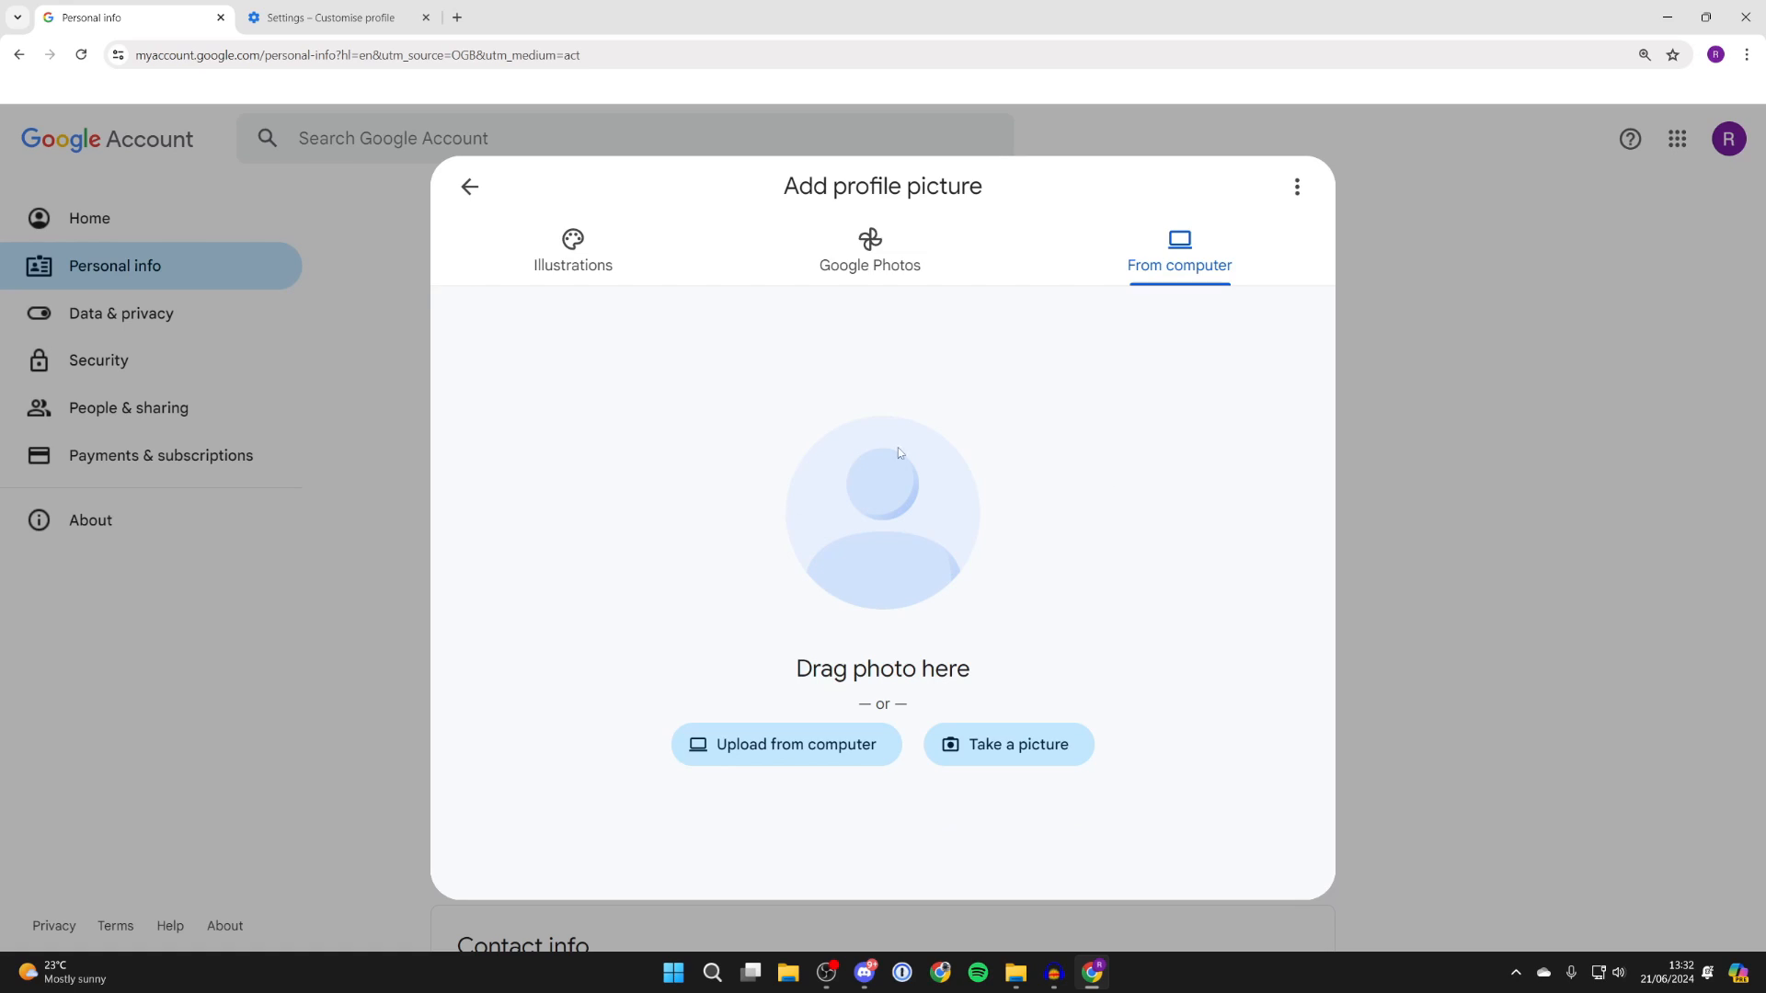
pyautogui.click(785, 745)
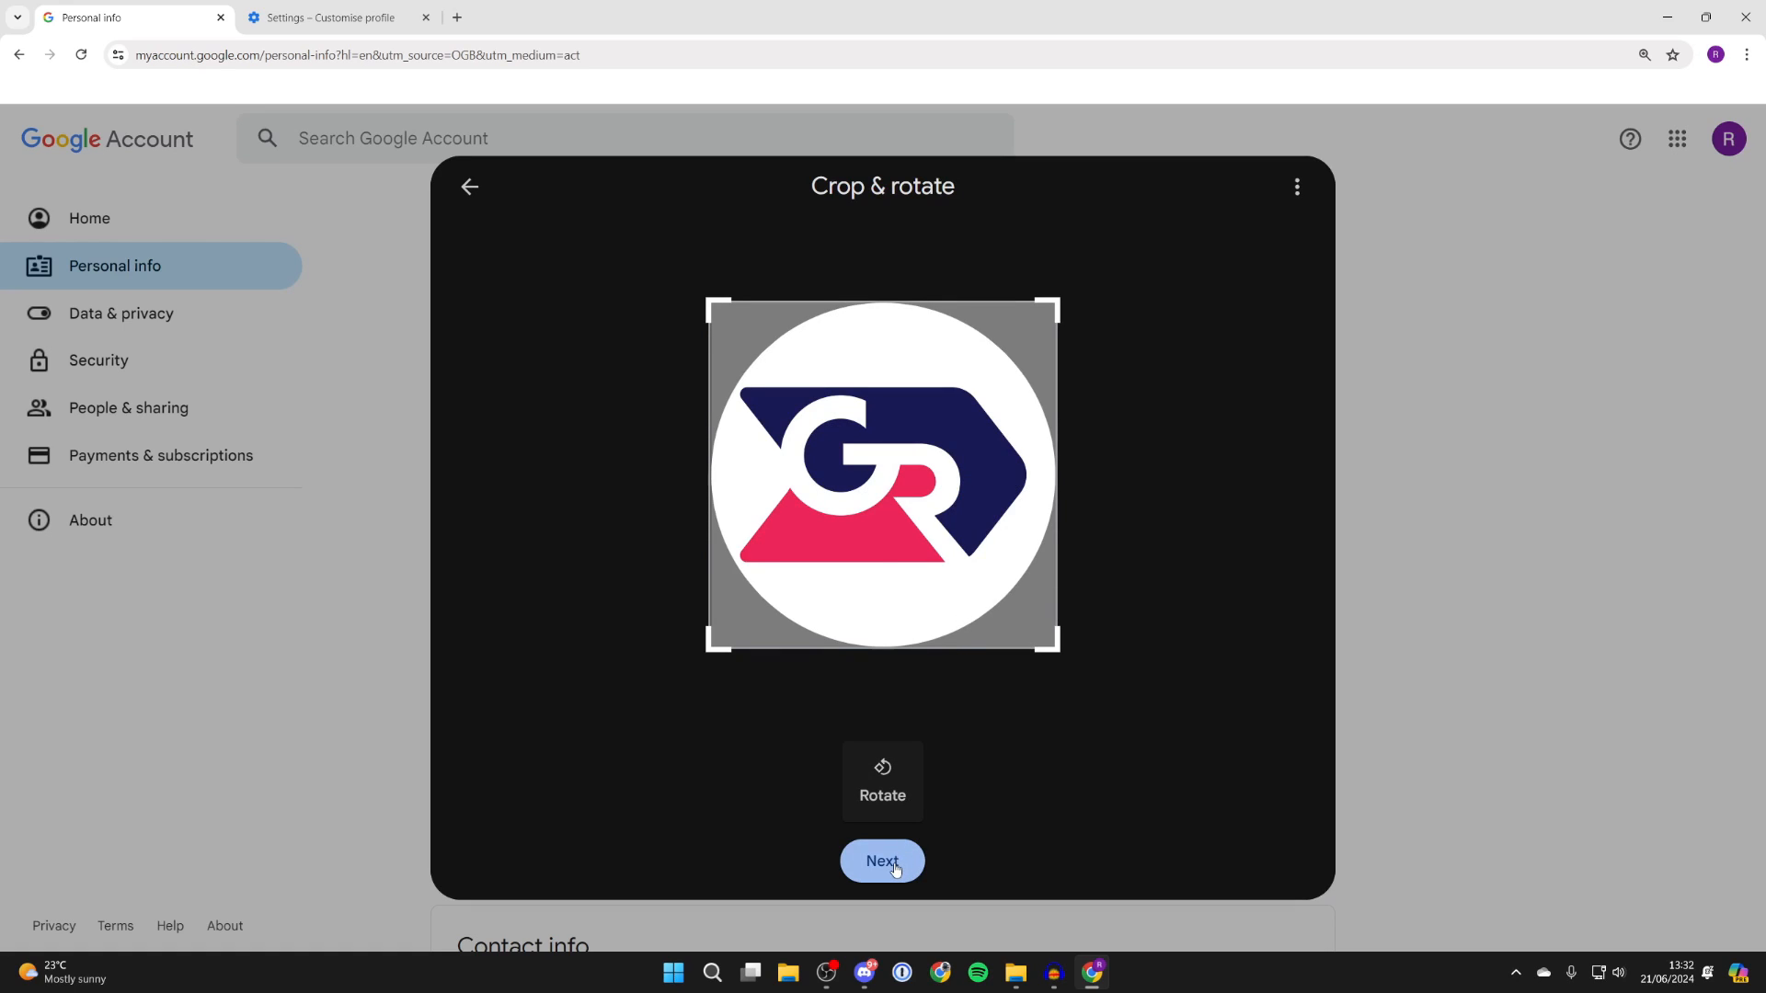
pyautogui.click(881, 861)
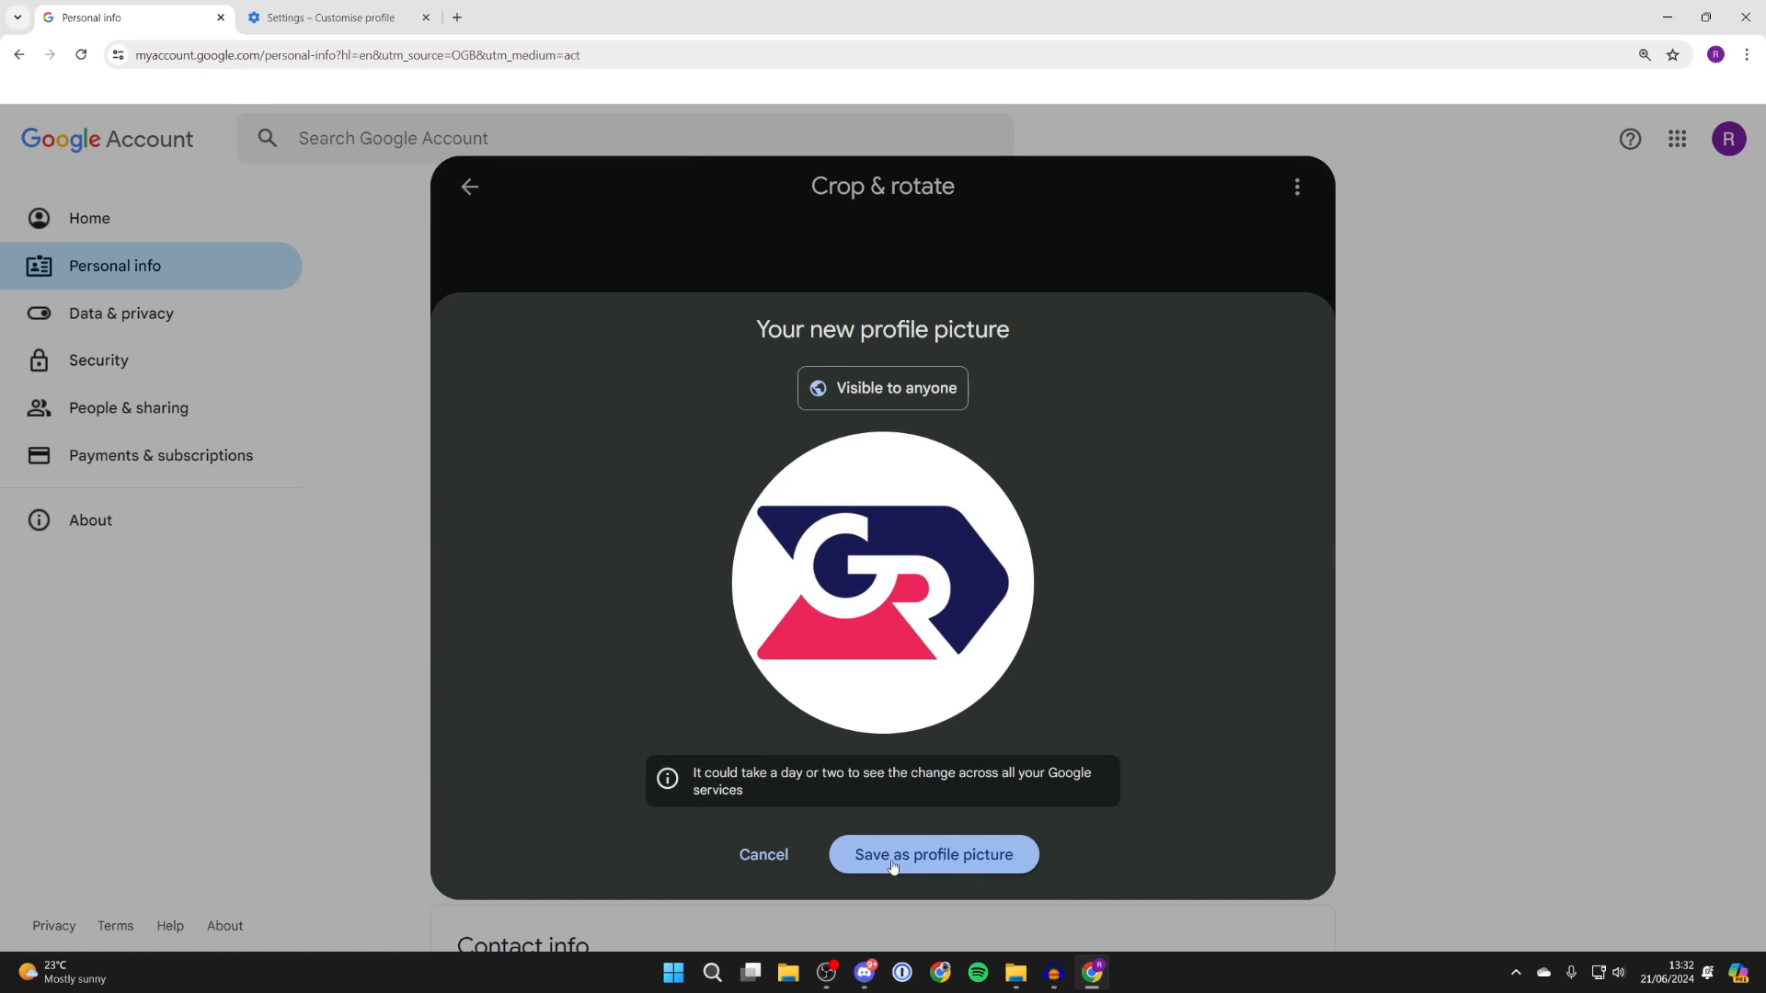
pyautogui.click(932, 855)
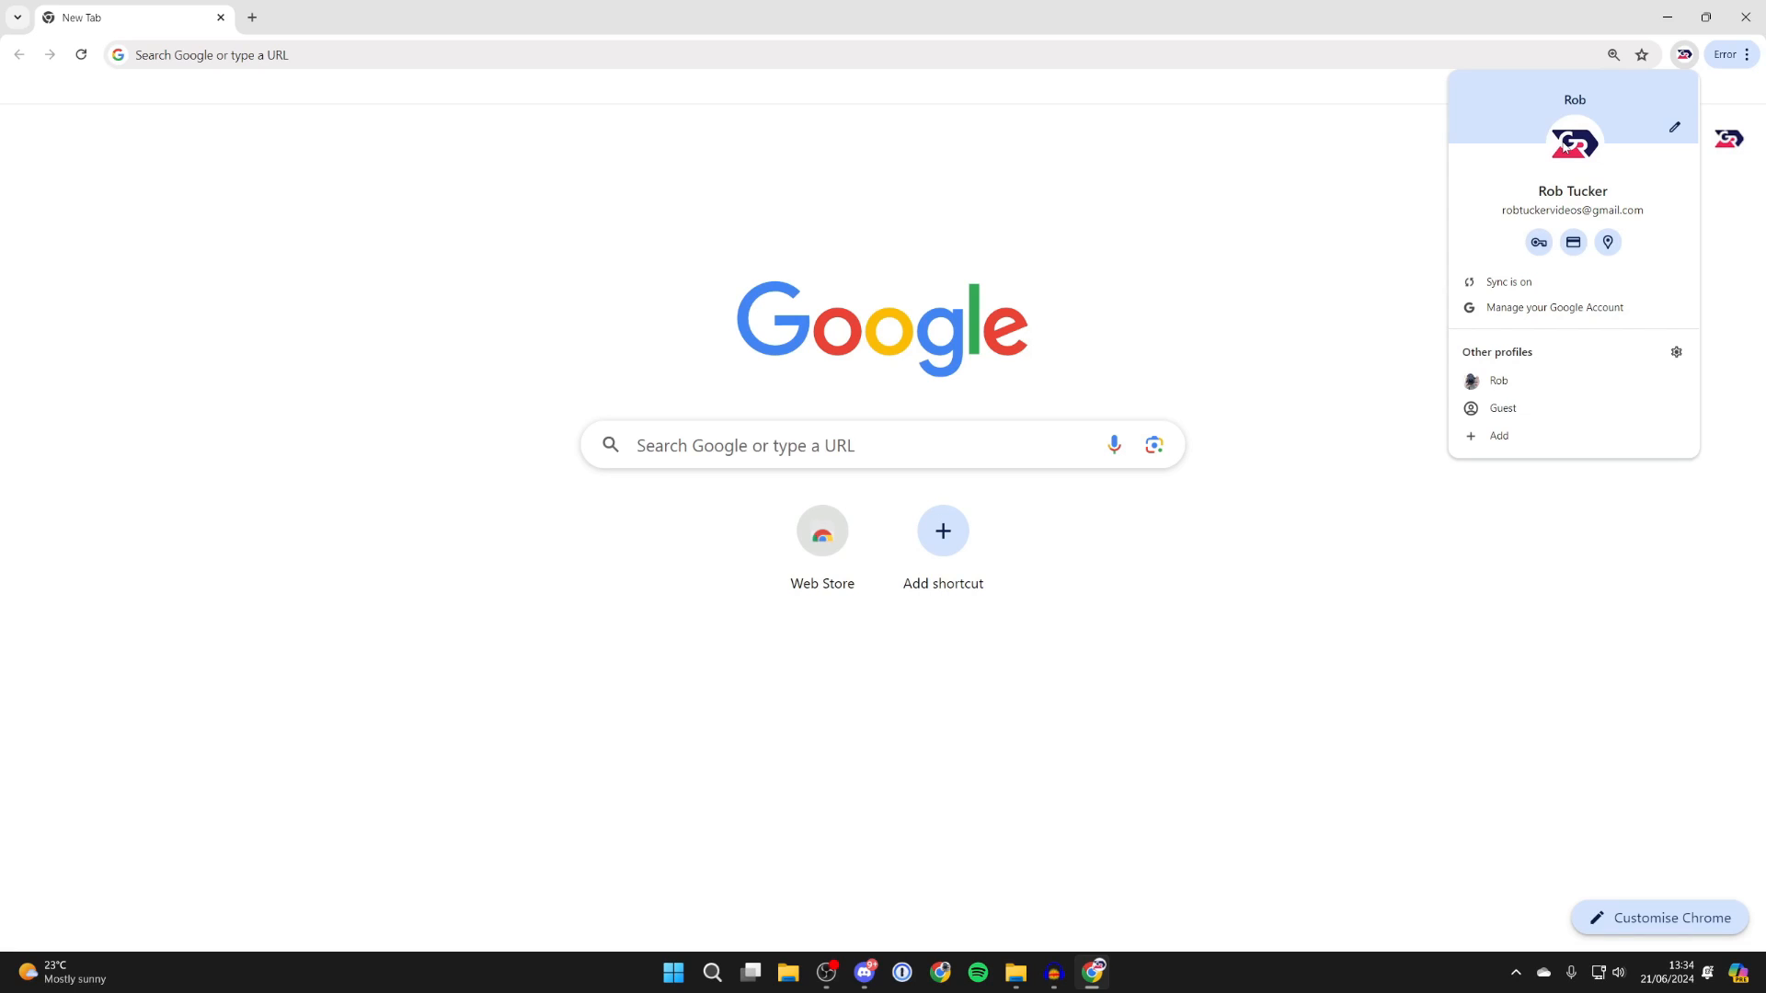
pyautogui.moveTo(1541, 283)
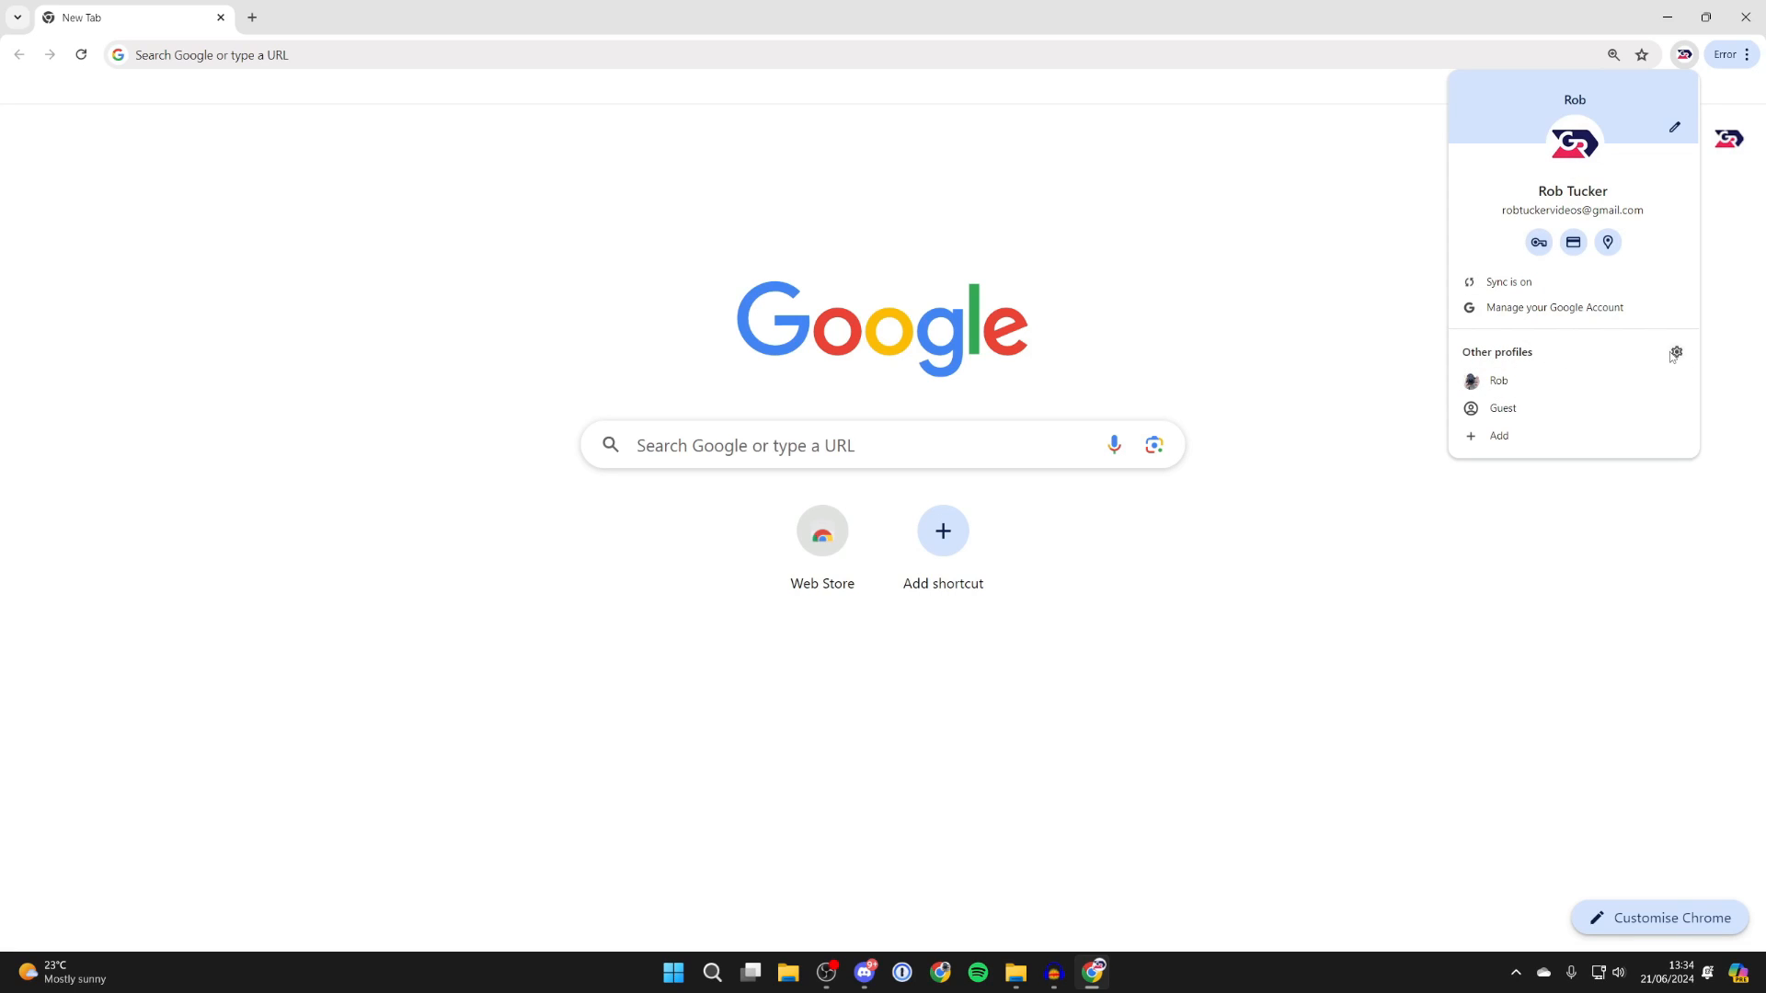
pyautogui.click(1676, 354)
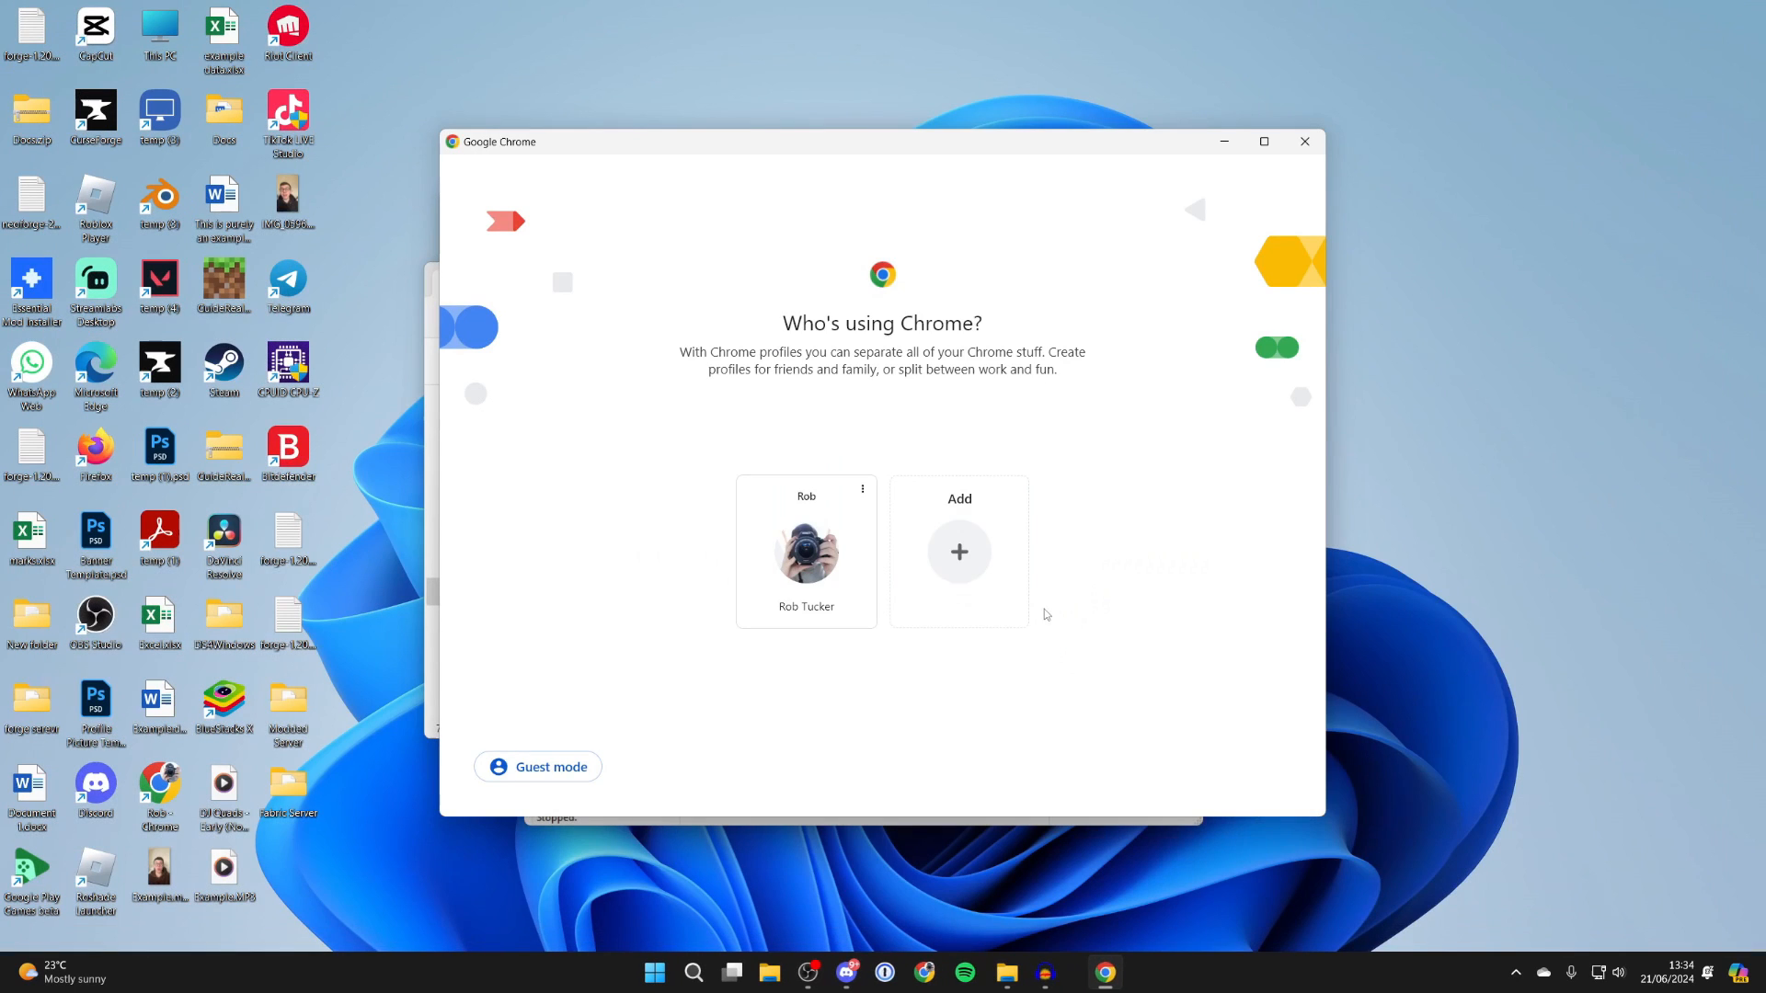
pyautogui.click(805, 552)
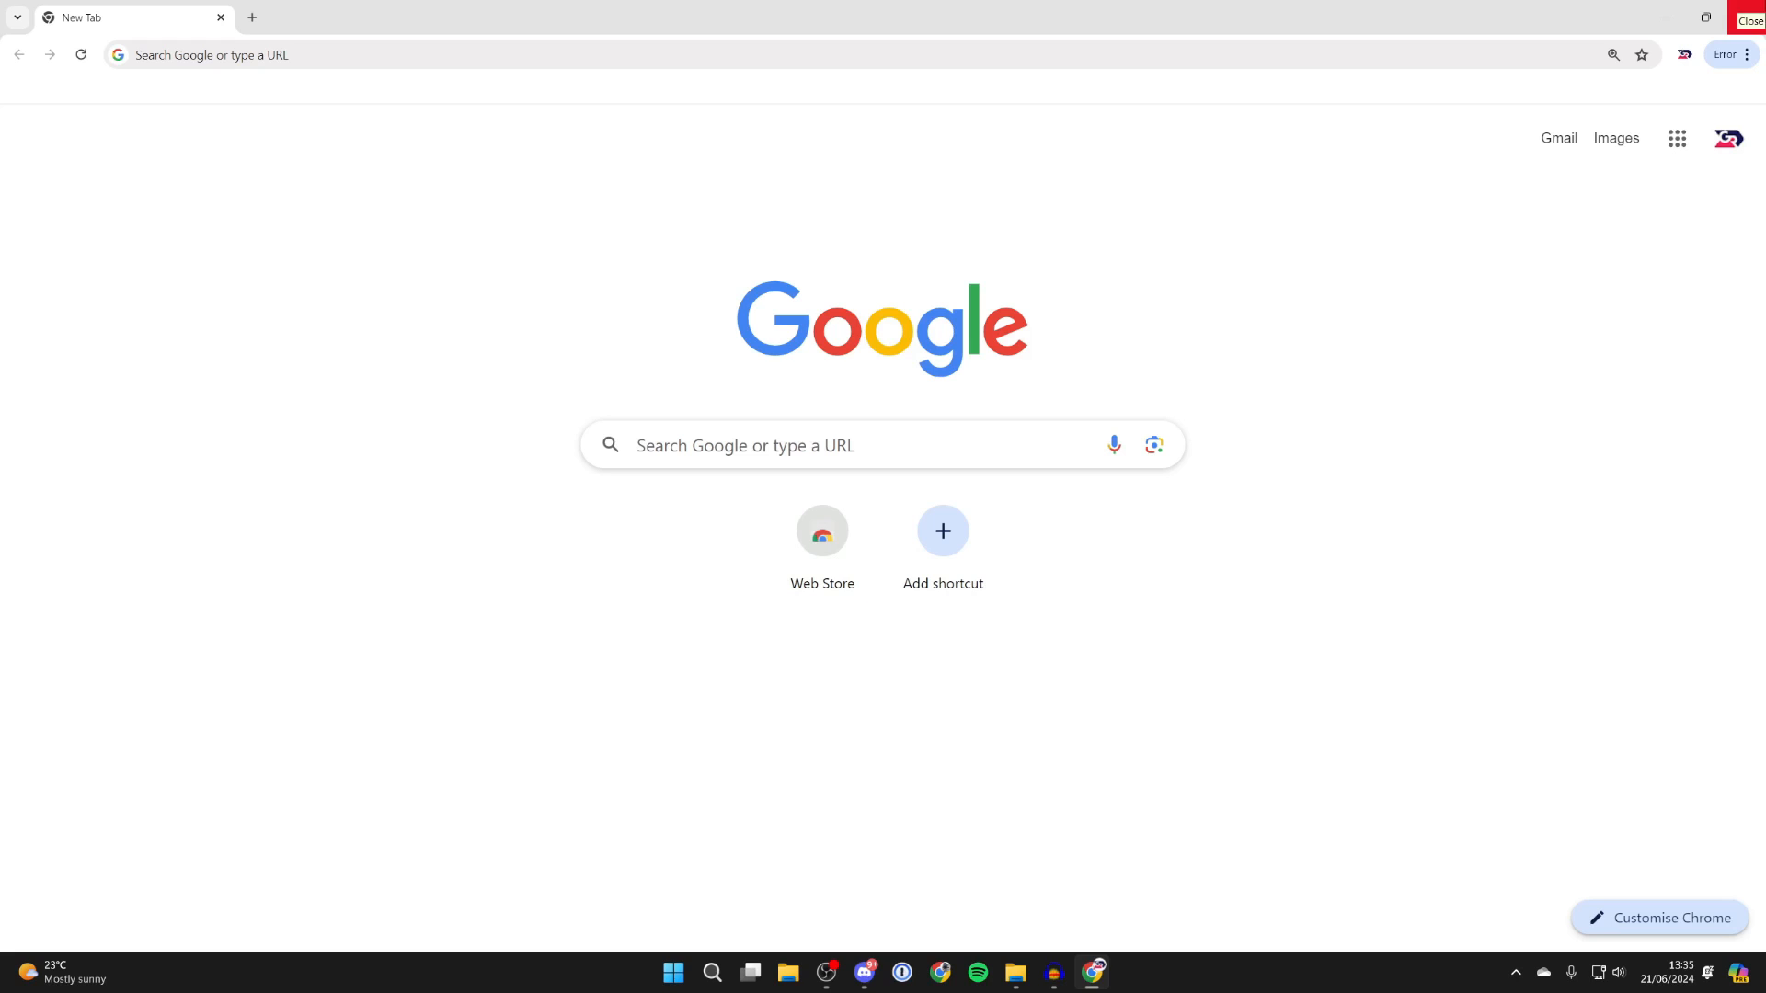